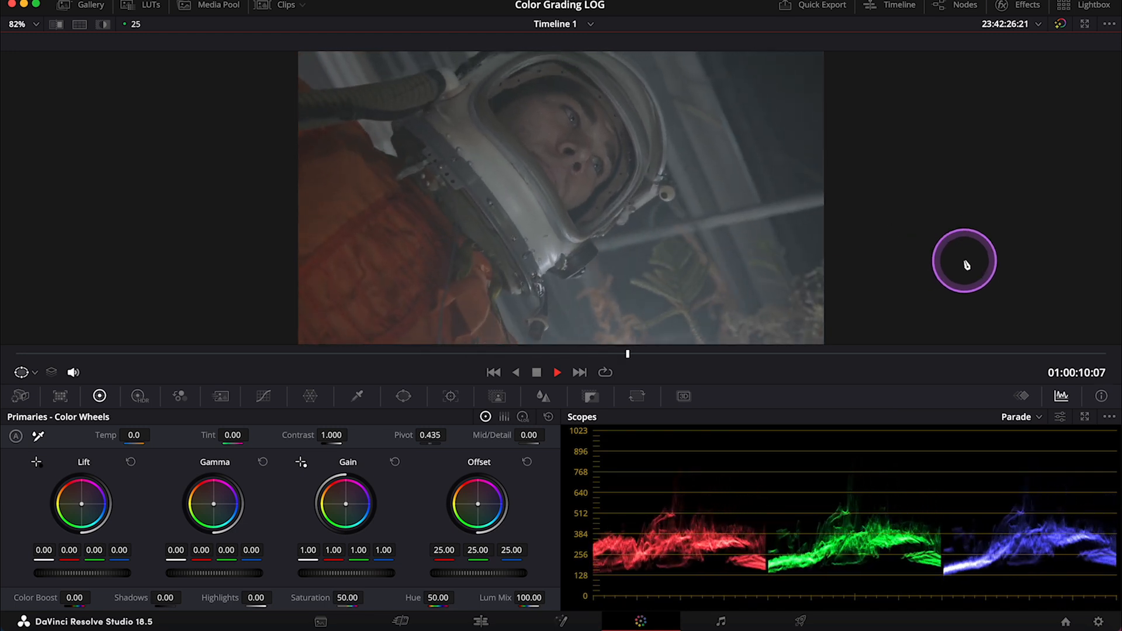
Step: Move the playhead to the first frame of the astronaut clip
left_click(558, 373)
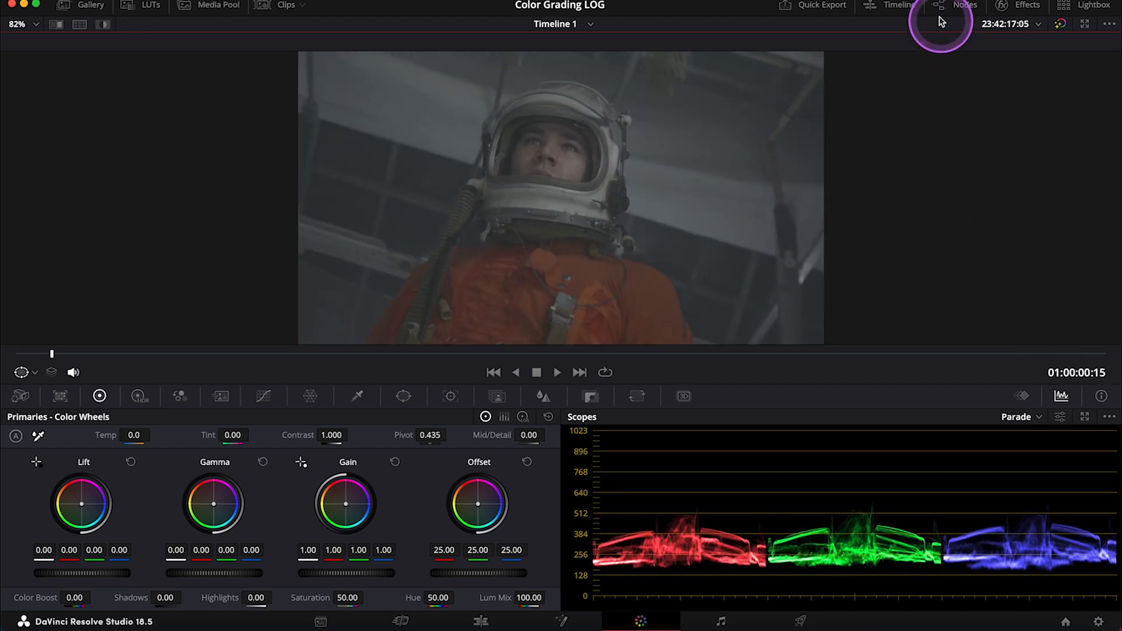
Step: Show the Node Editor and arrange the ten-node grading tree for review
left_click(966, 4)
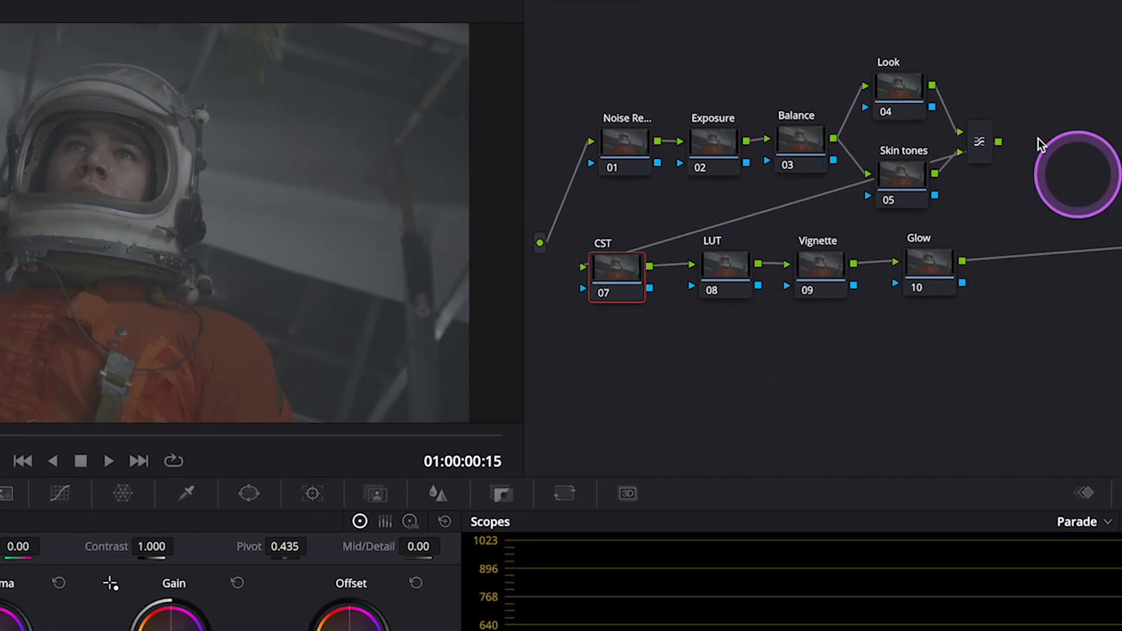
left_click_drag(1077, 172, 910, 343)
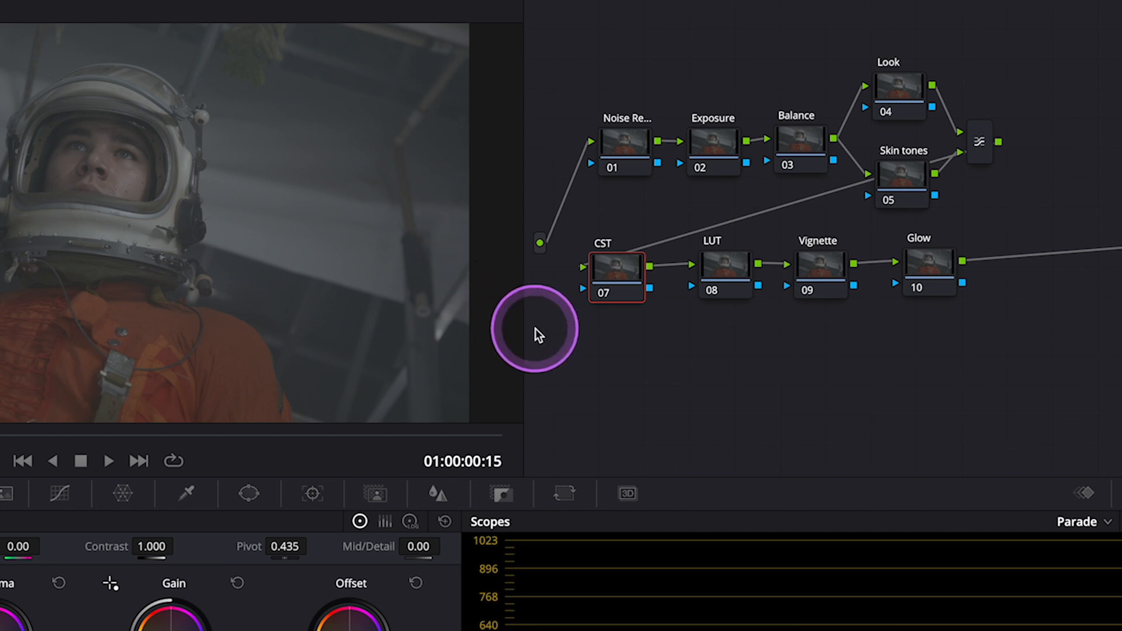
mouse_move(647, 354)
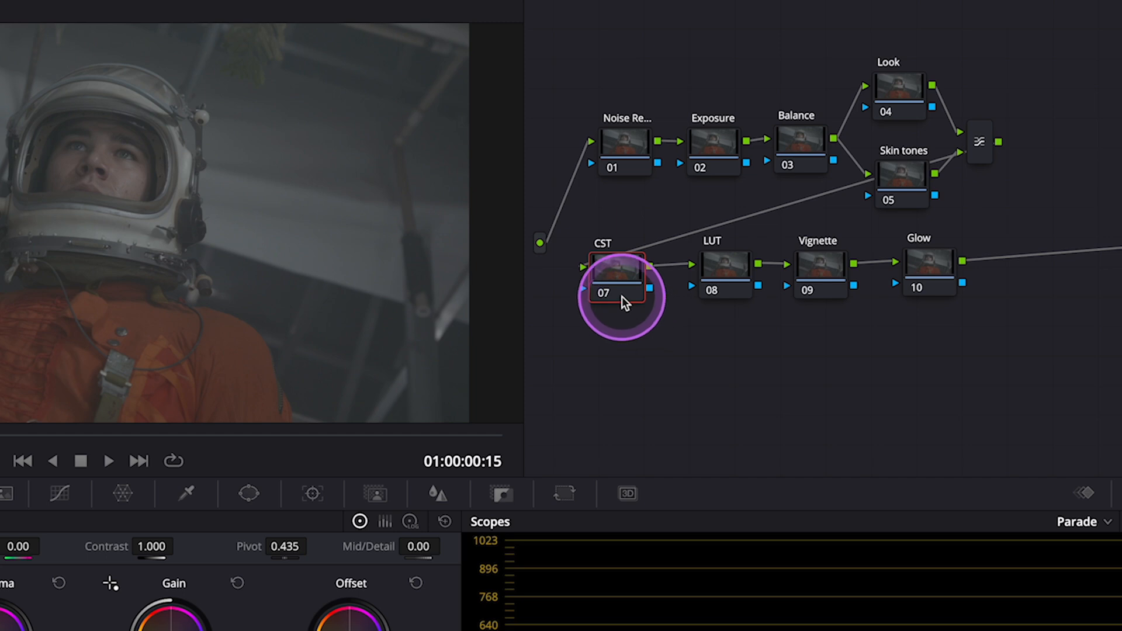
mouse_move(622, 278)
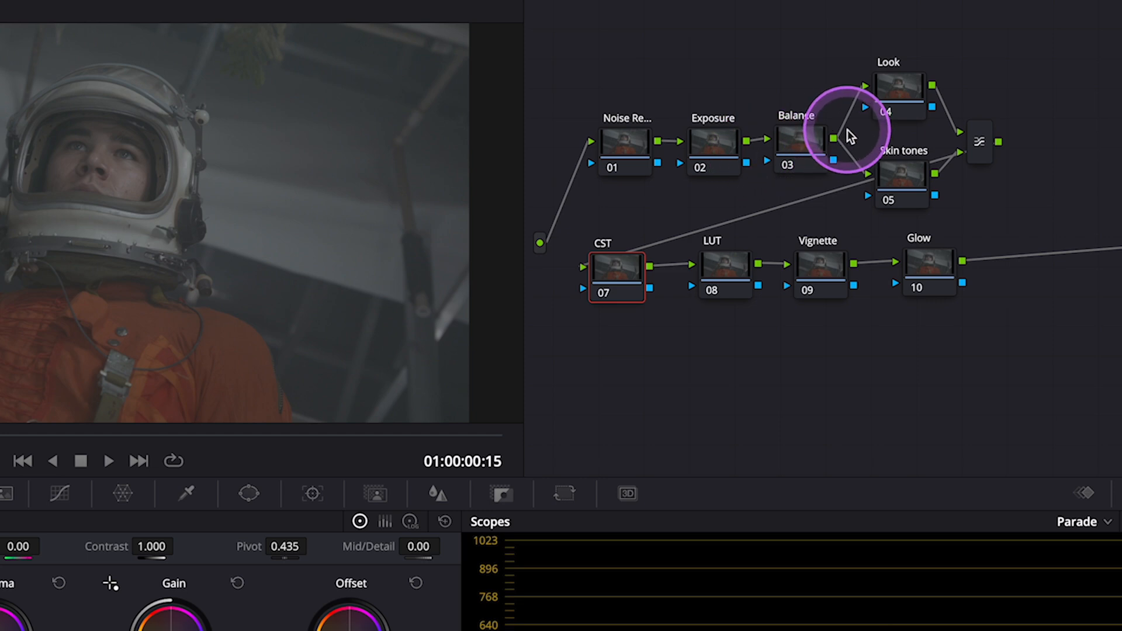
mouse_move(1023, 209)
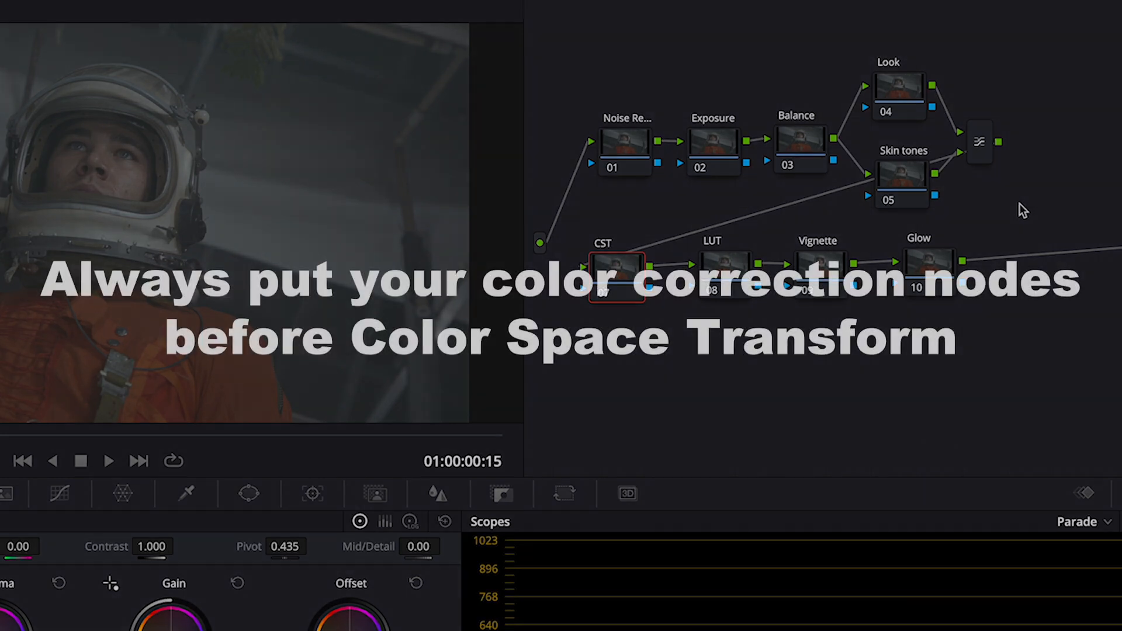
left_click(742, 366)
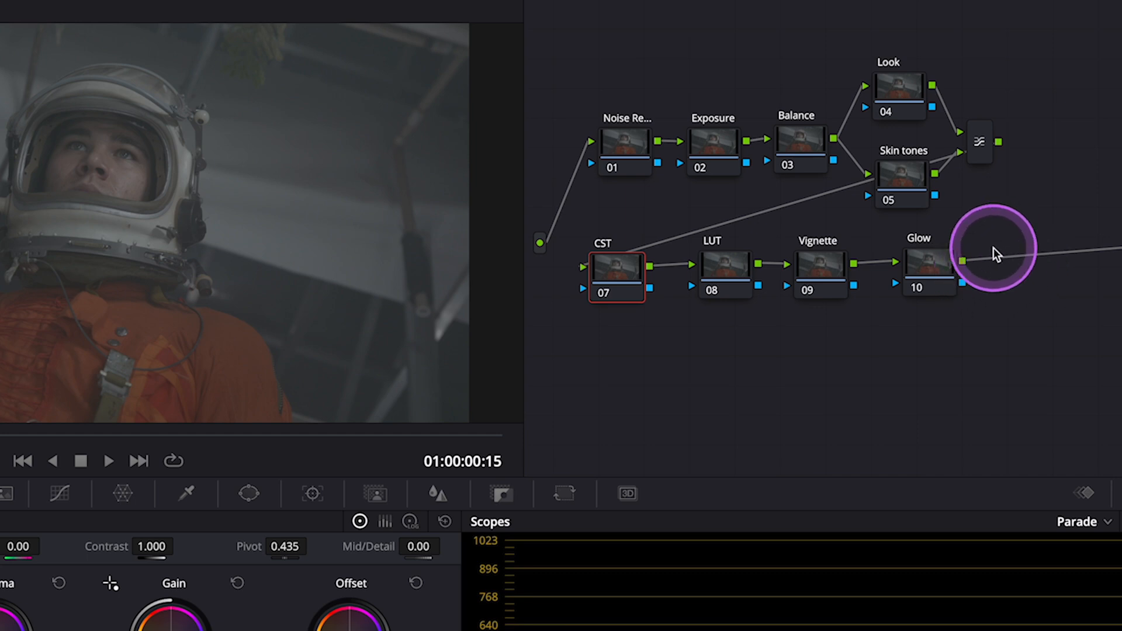
left_click_drag(991, 247, 1042, 208)
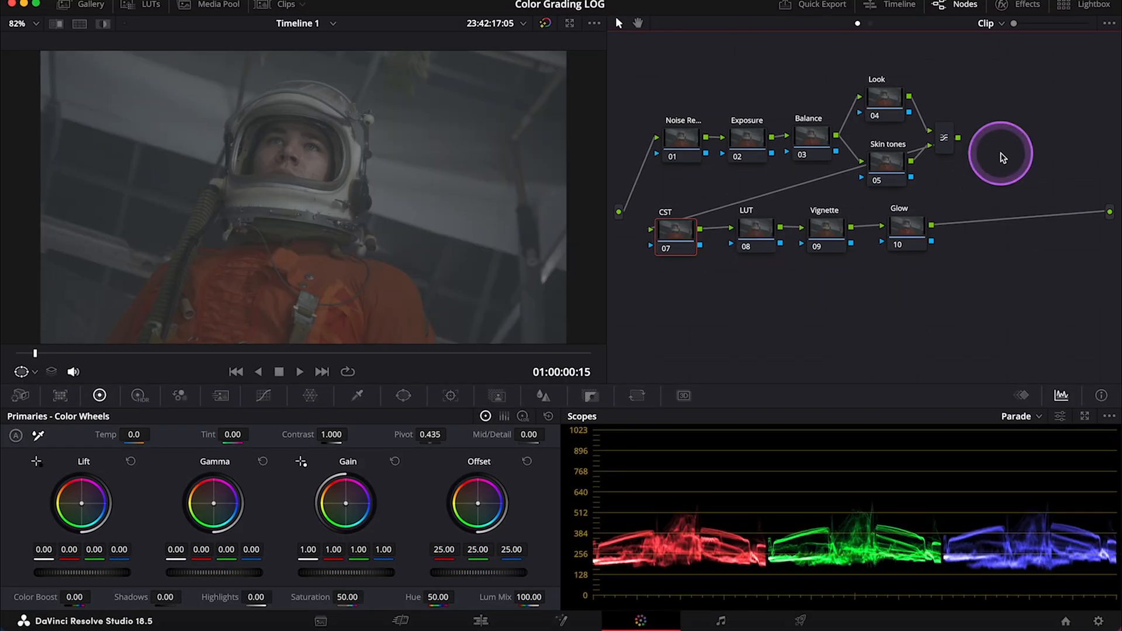
Step: Find Color Space Transform in the Effects library via 'colo' and show the CST node's settings
left_click(1012, 5)
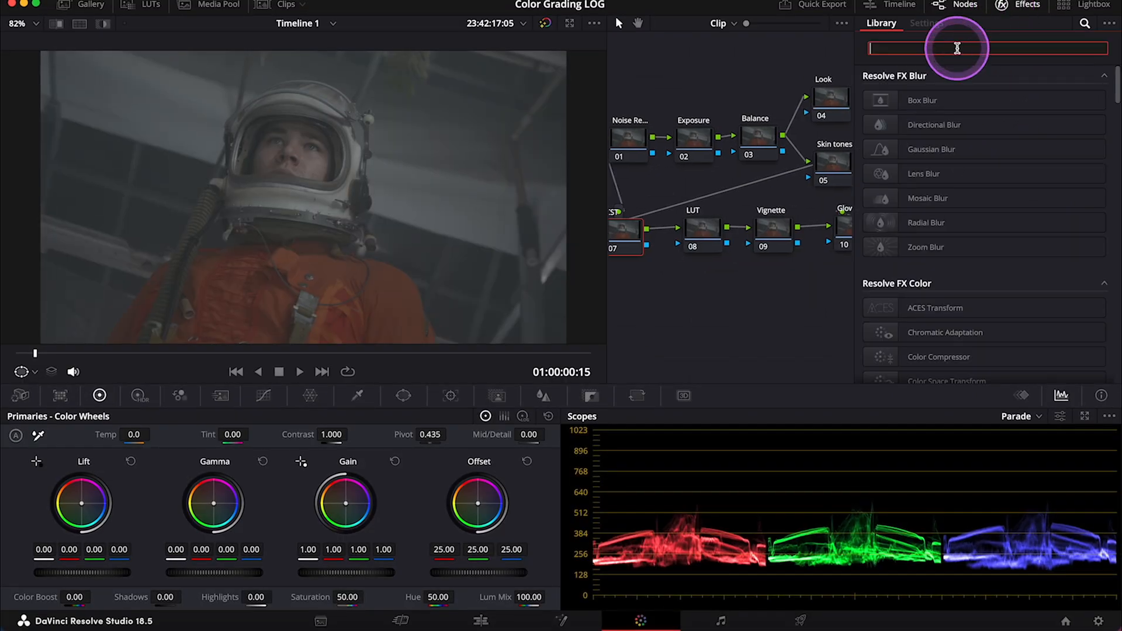
type("colo")
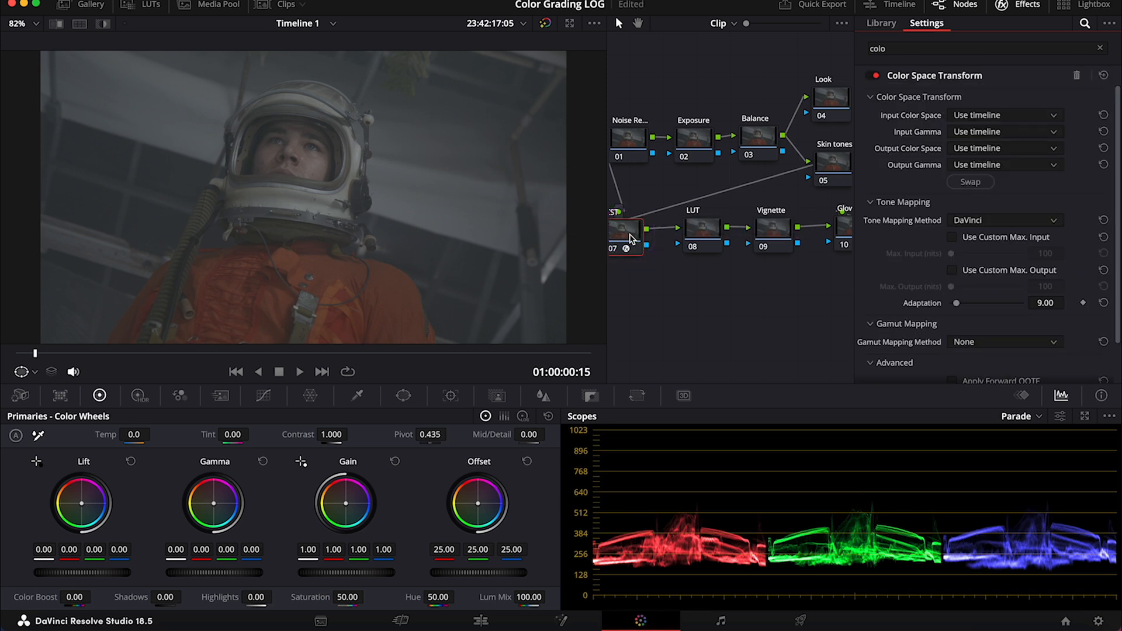
left_click(971, 181)
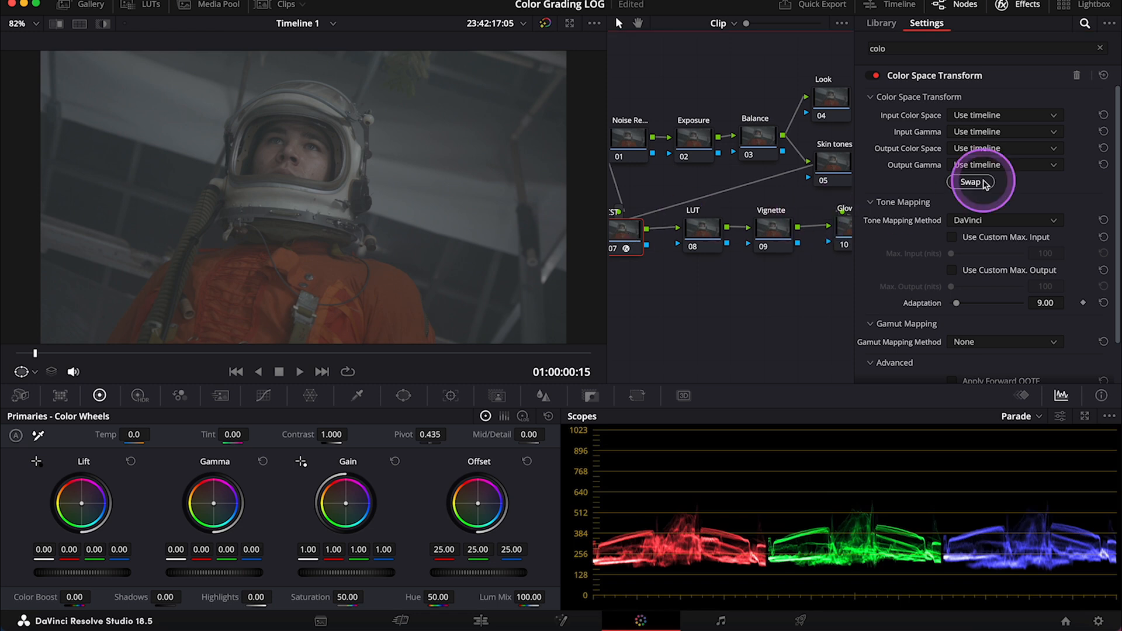
Step: Set input to Blackmagic Design Film, input gamma 4.6K Film and output gamma Cineon Film Log
left_click(1001, 115)
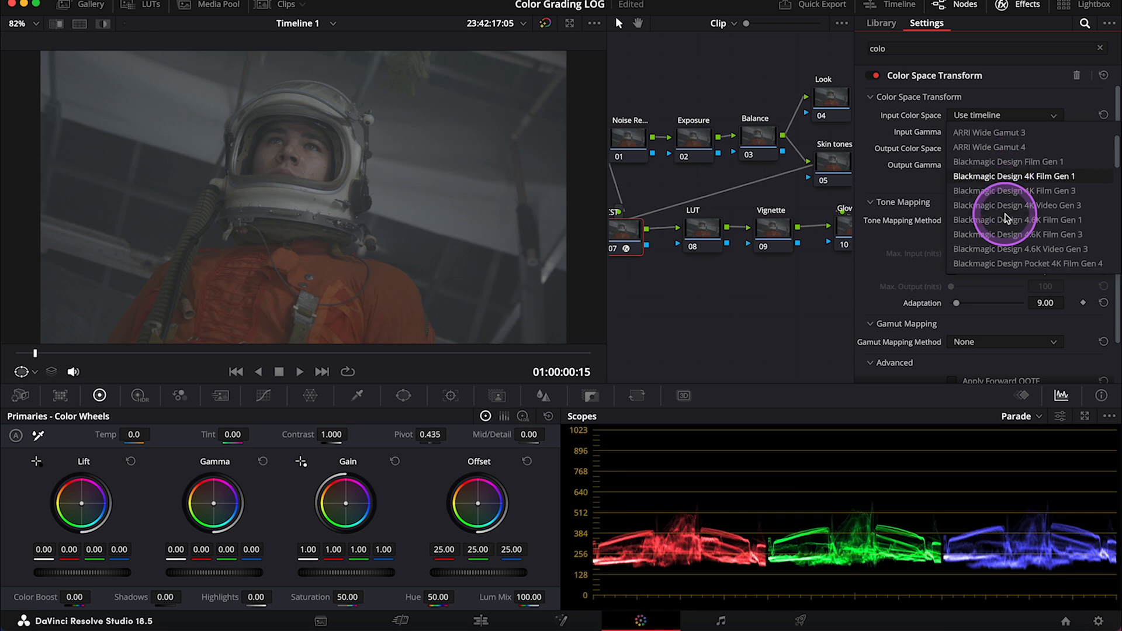
left_click(1001, 176)
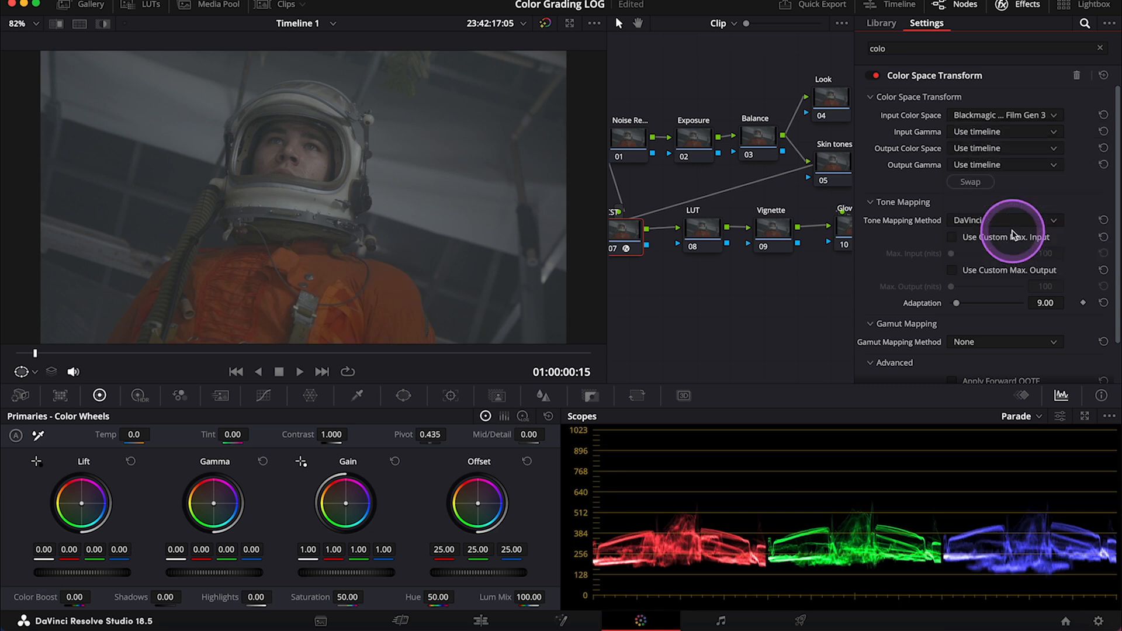
left_click(1006, 131)
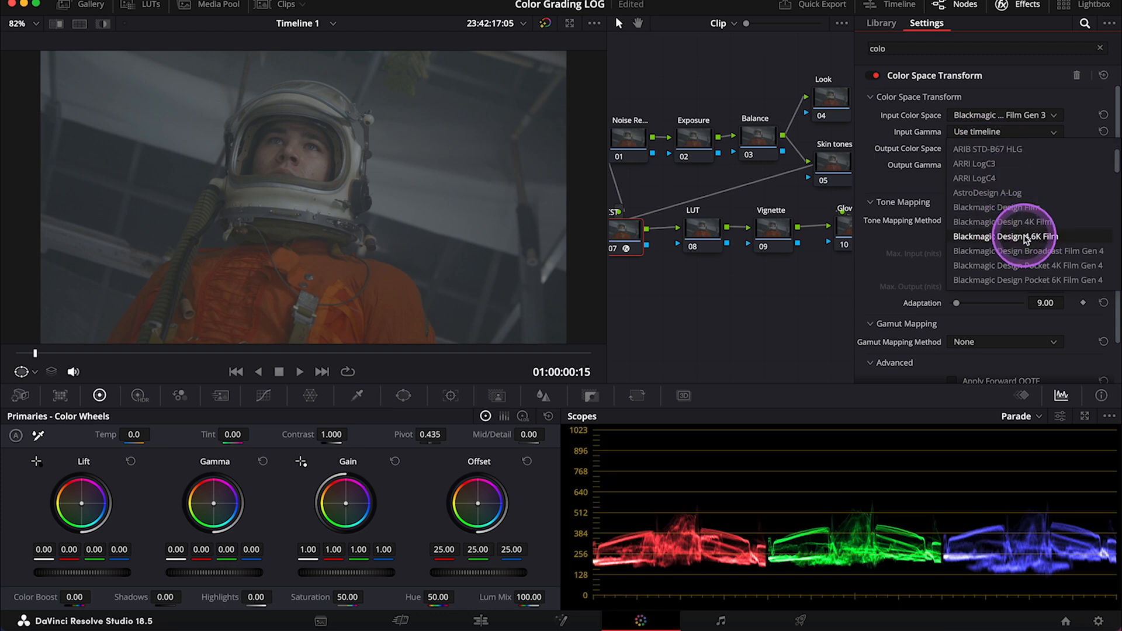
left_click(1018, 236)
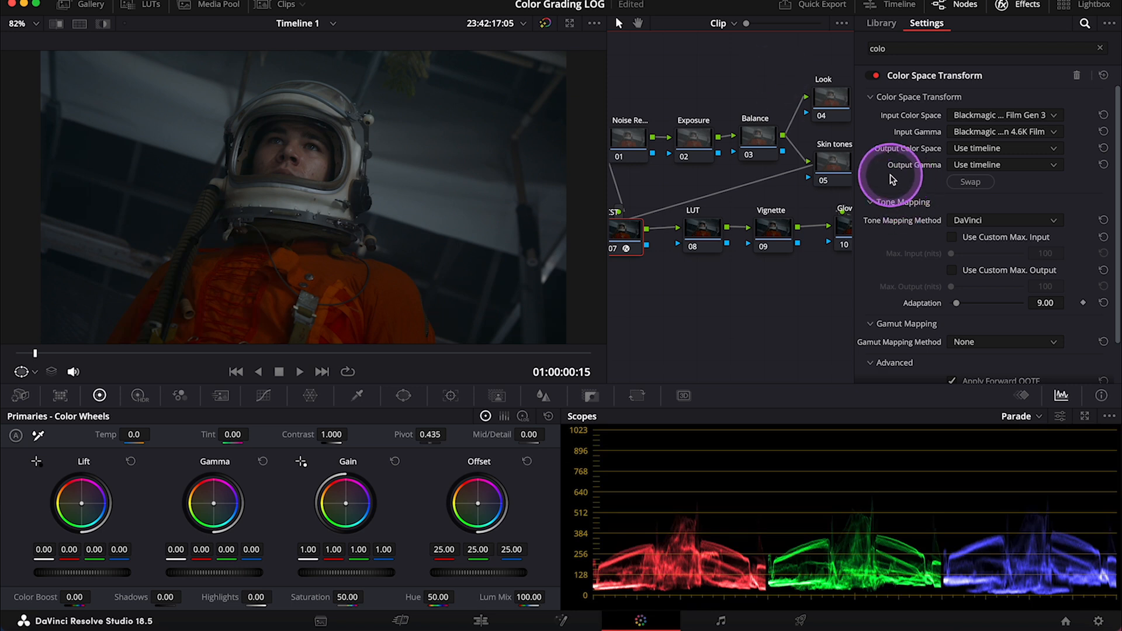
left_click(1006, 149)
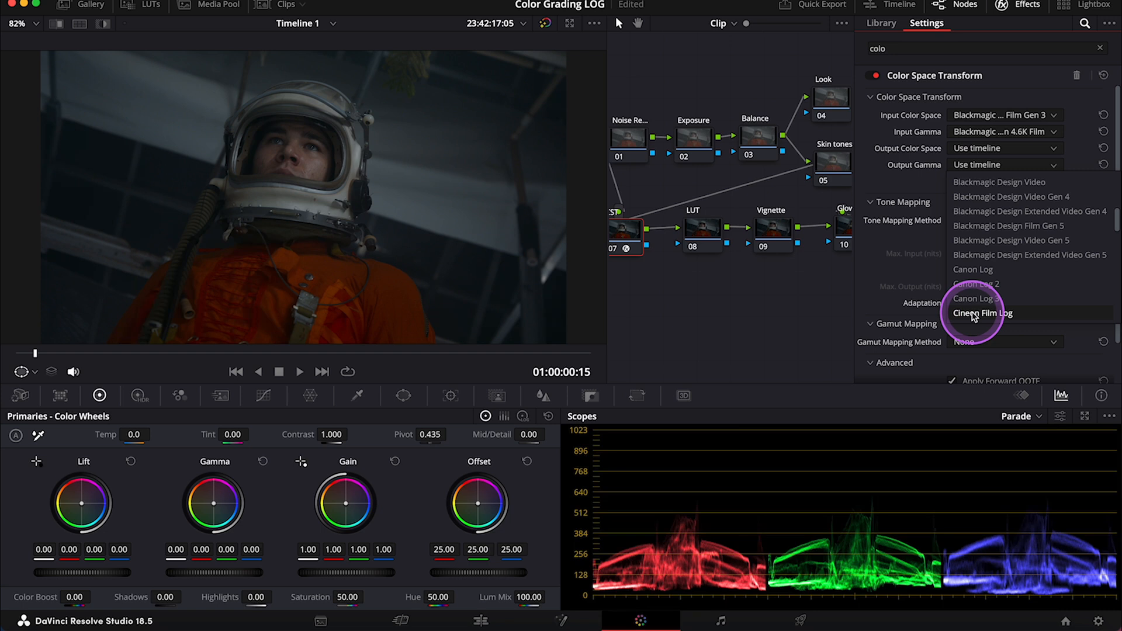
left_click(982, 313)
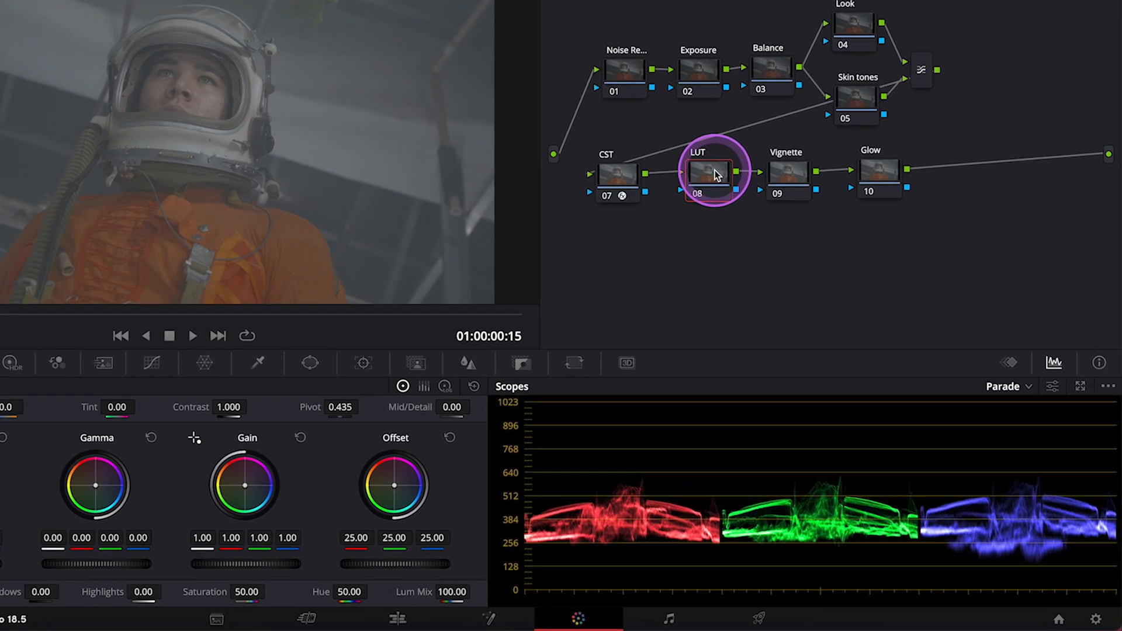
Step: Assign the Rec709 Fujifilm 3513DI D55 film-look LUT to node 08
right_click(714, 175)
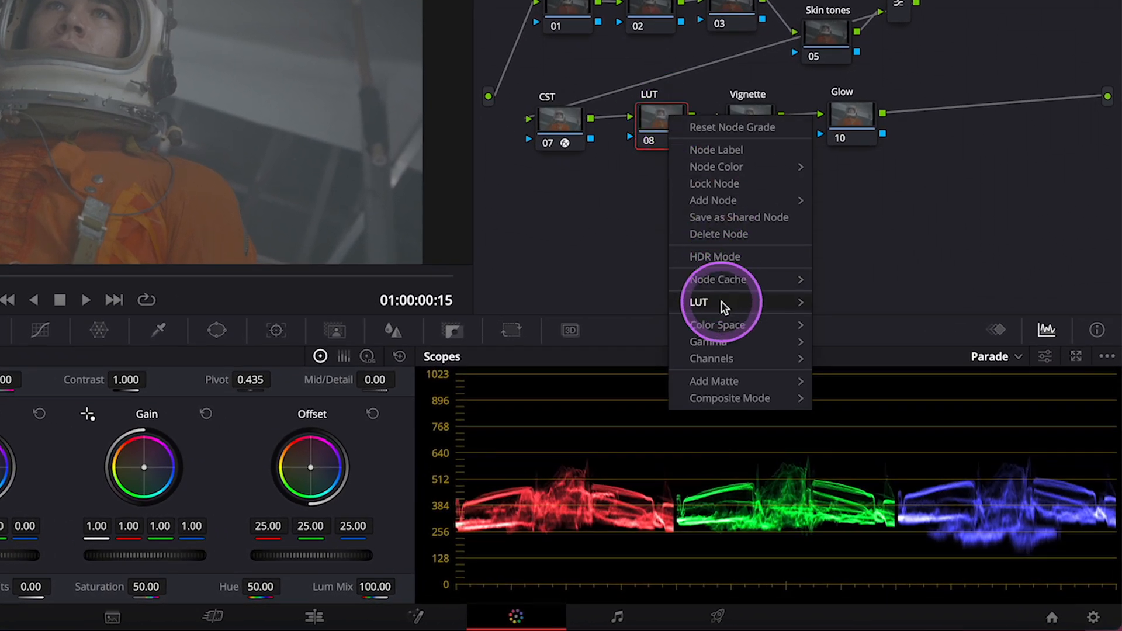
left_click(699, 302)
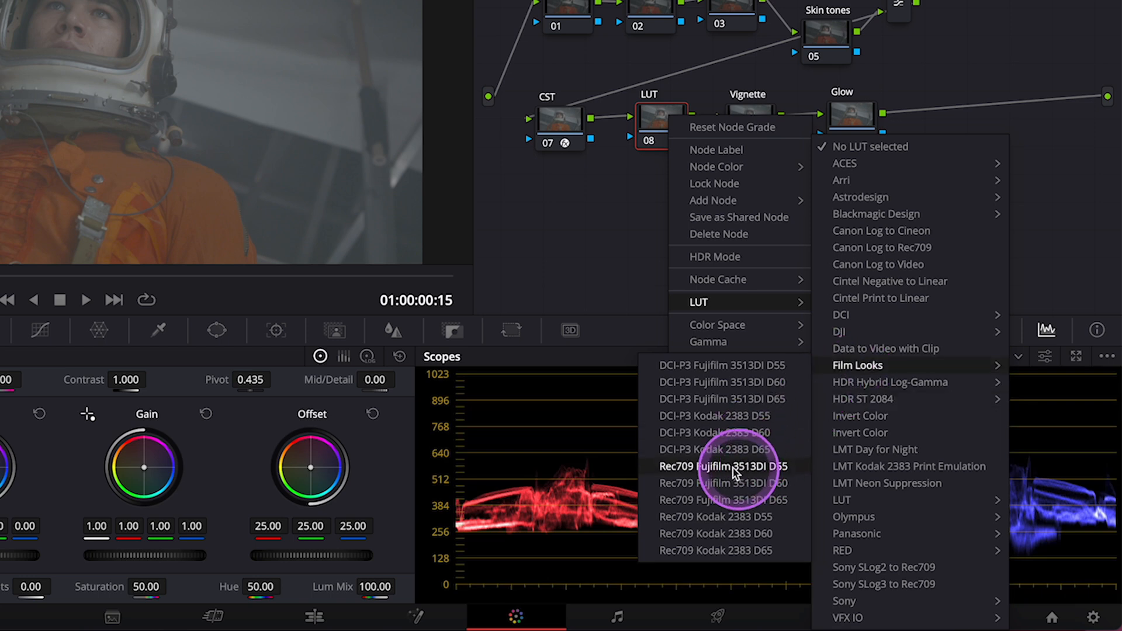
mouse_move(734, 540)
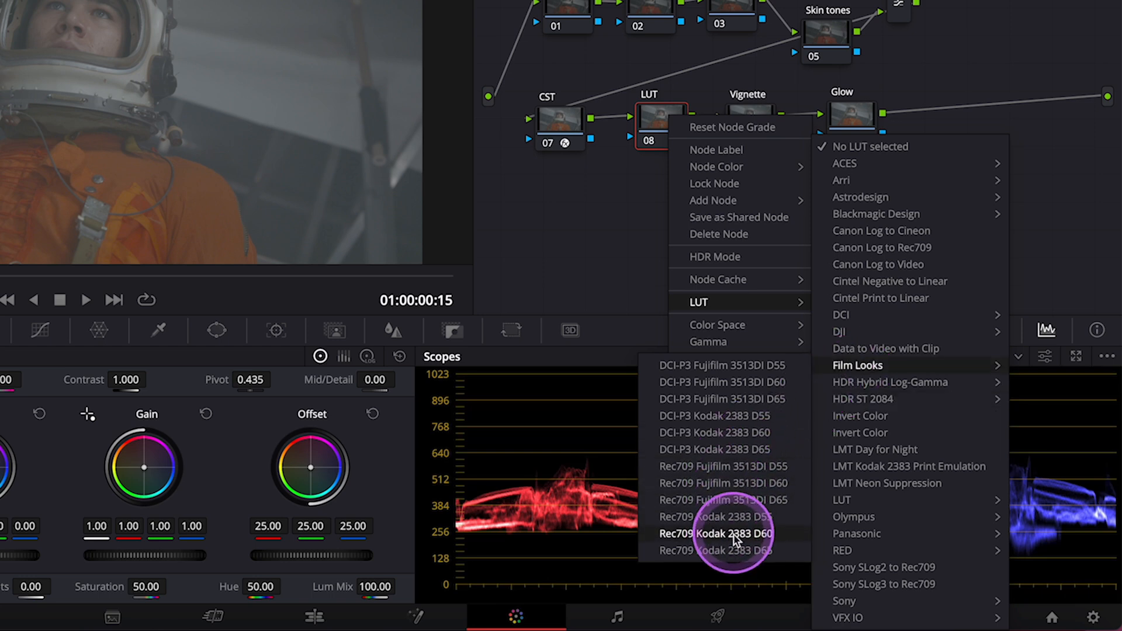
mouse_move(727, 466)
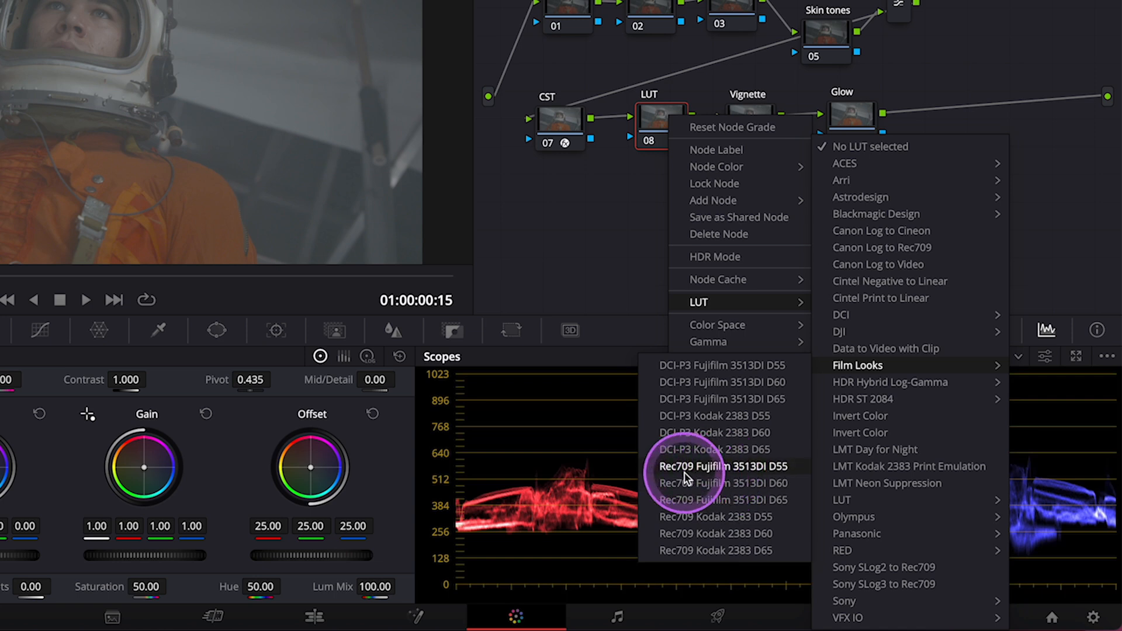
mouse_move(725, 500)
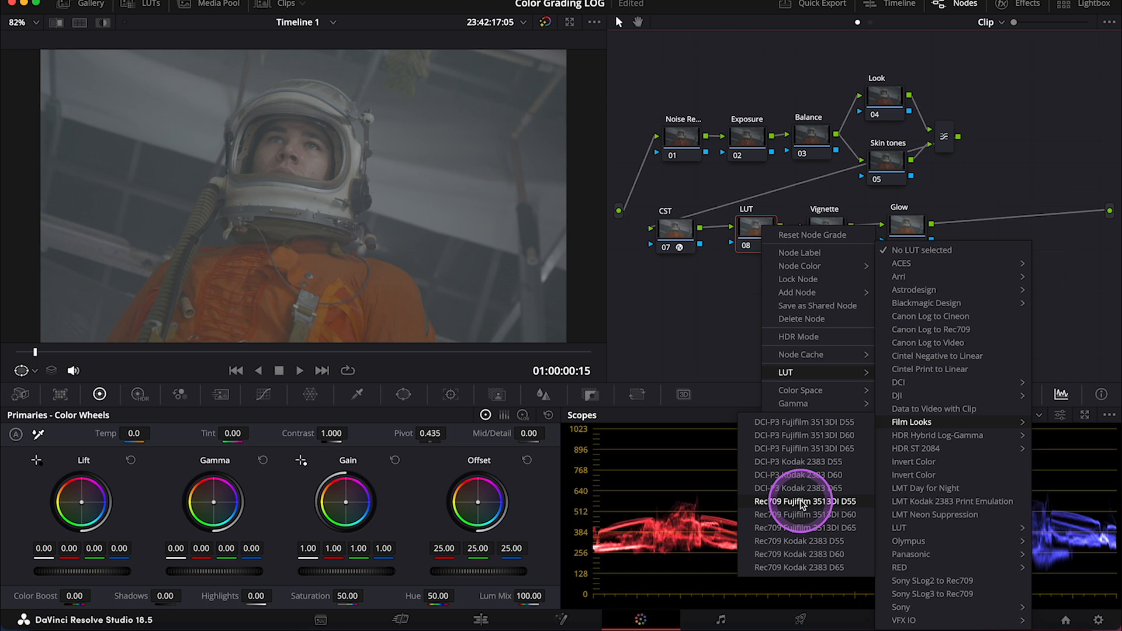
left_click(804, 500)
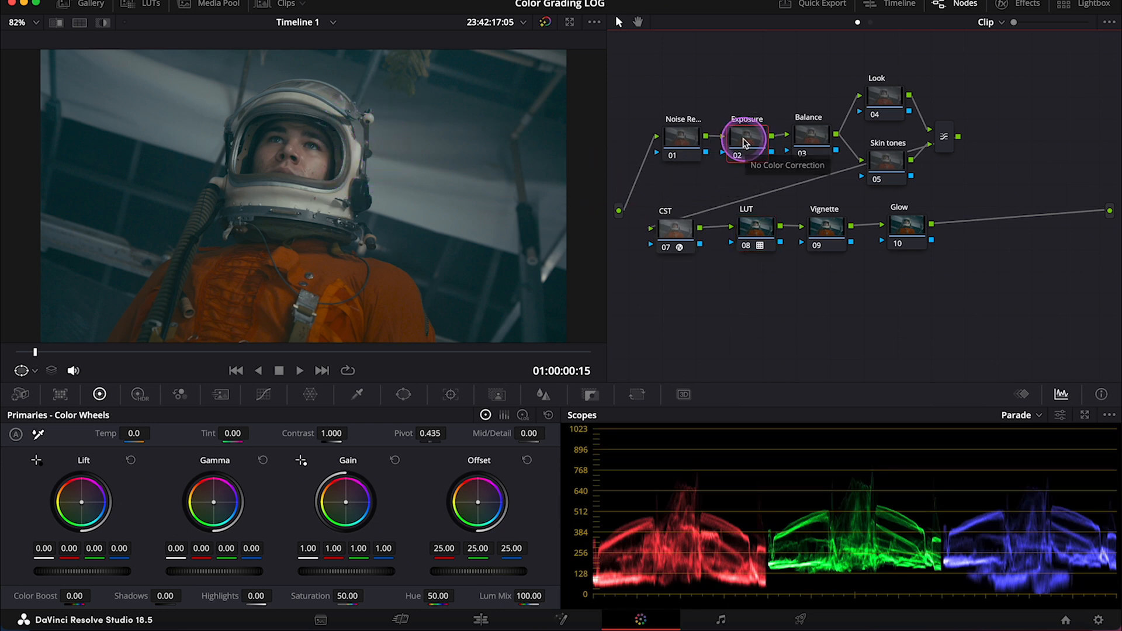
Step: On the Exposure node, lower the midtones slightly and raise contrast to about 1.134
left_click(746, 142)
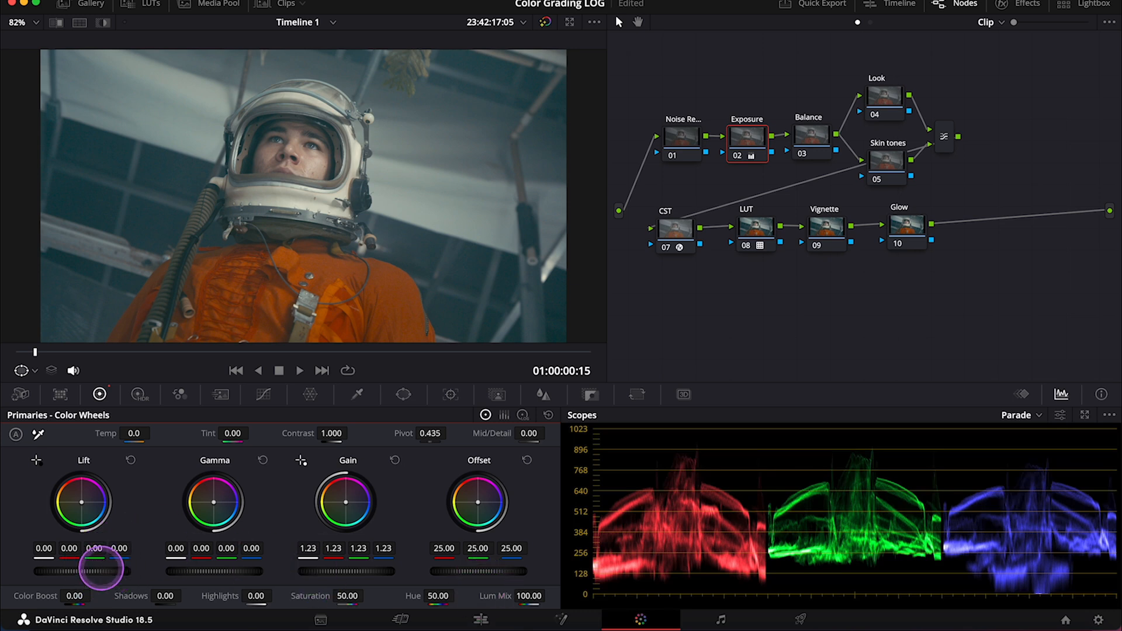
left_click_drag(103, 566, 68, 566)
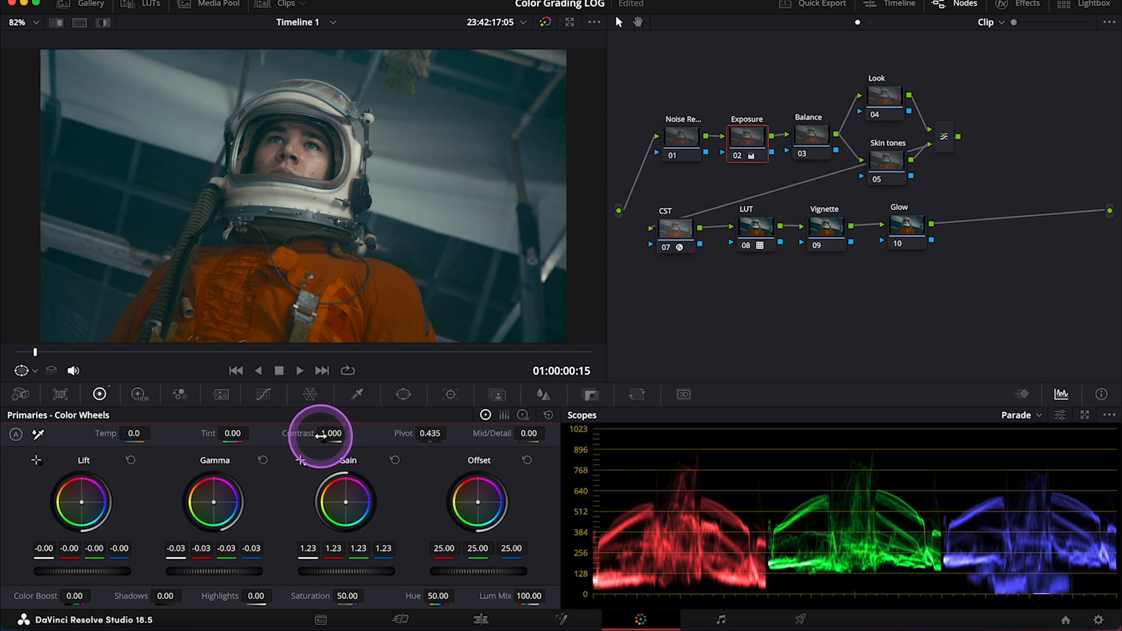
left_click_drag(327, 435, 369, 435)
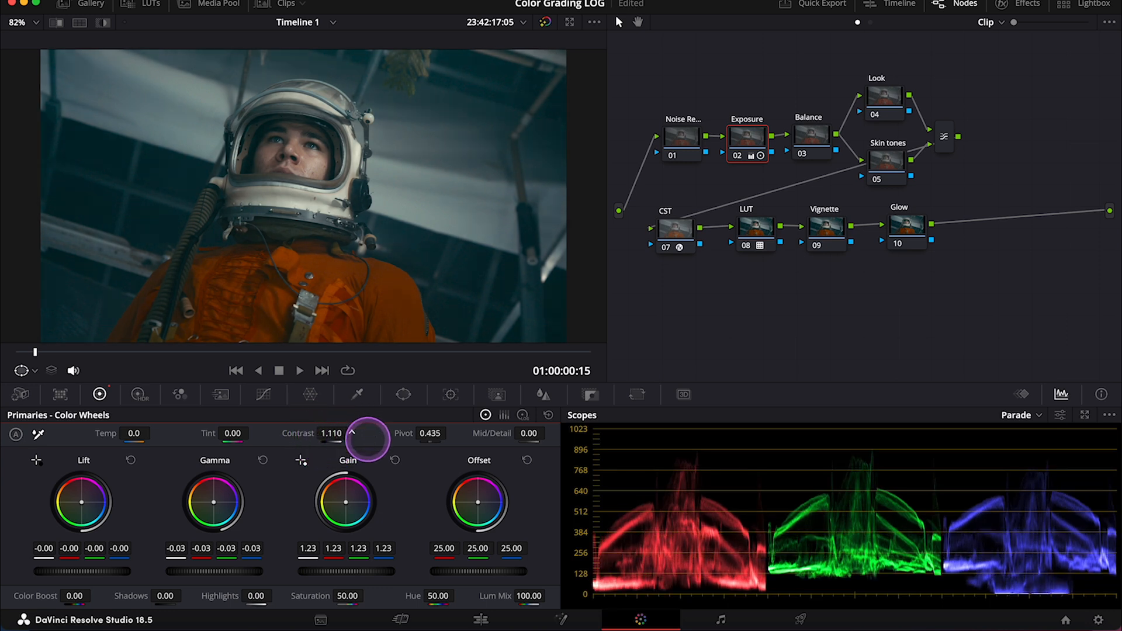
left_click_drag(350, 435, 375, 442)
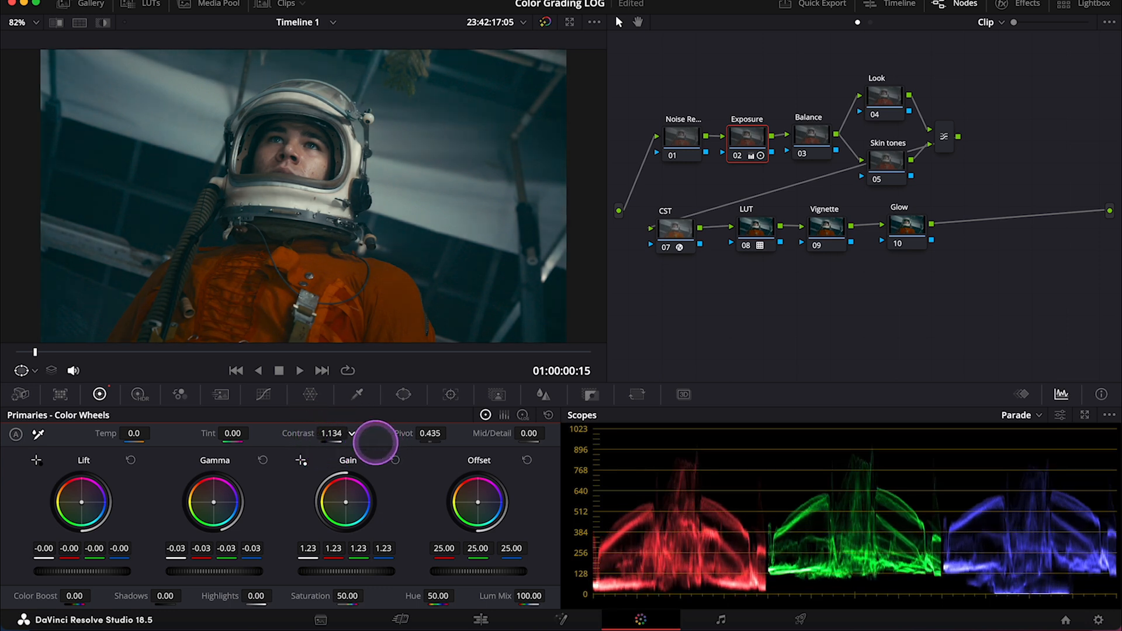
left_click_drag(372, 444, 351, 216)
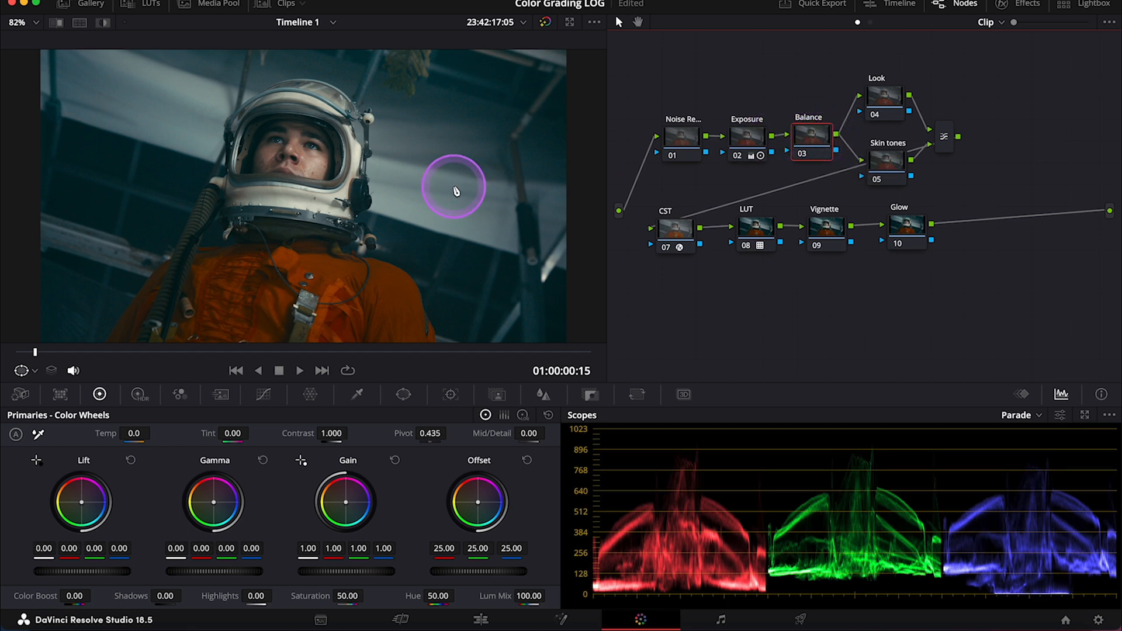
Step: Zoom on the astronaut's face and set the Balance node's Temp to 210
left_click_drag(455, 187, 362, 194)
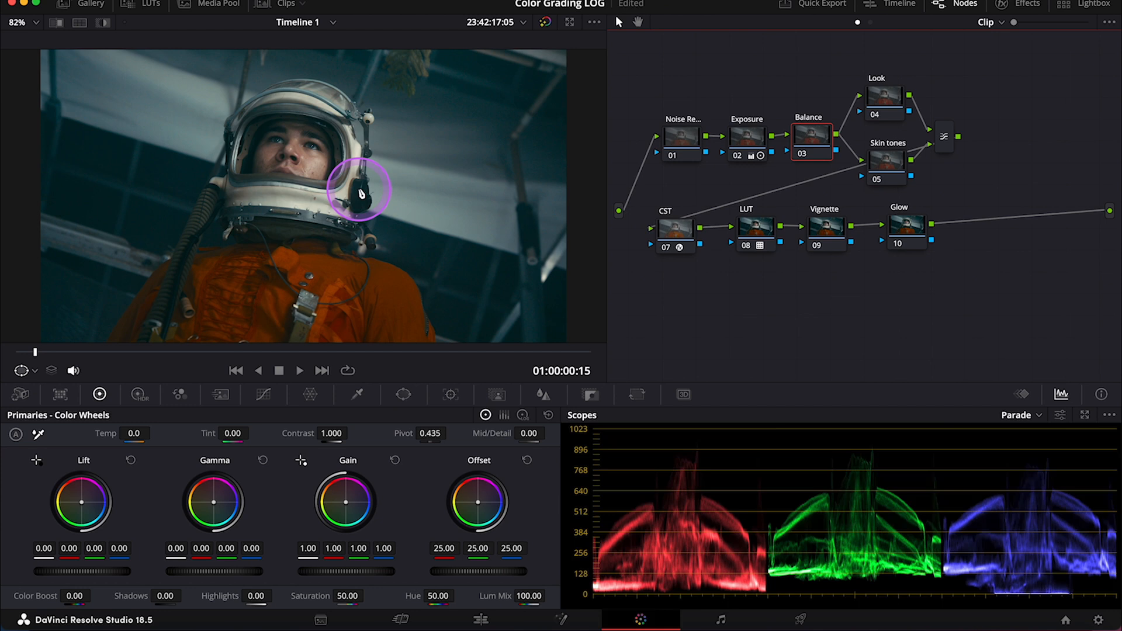
mouse_move(402, 128)
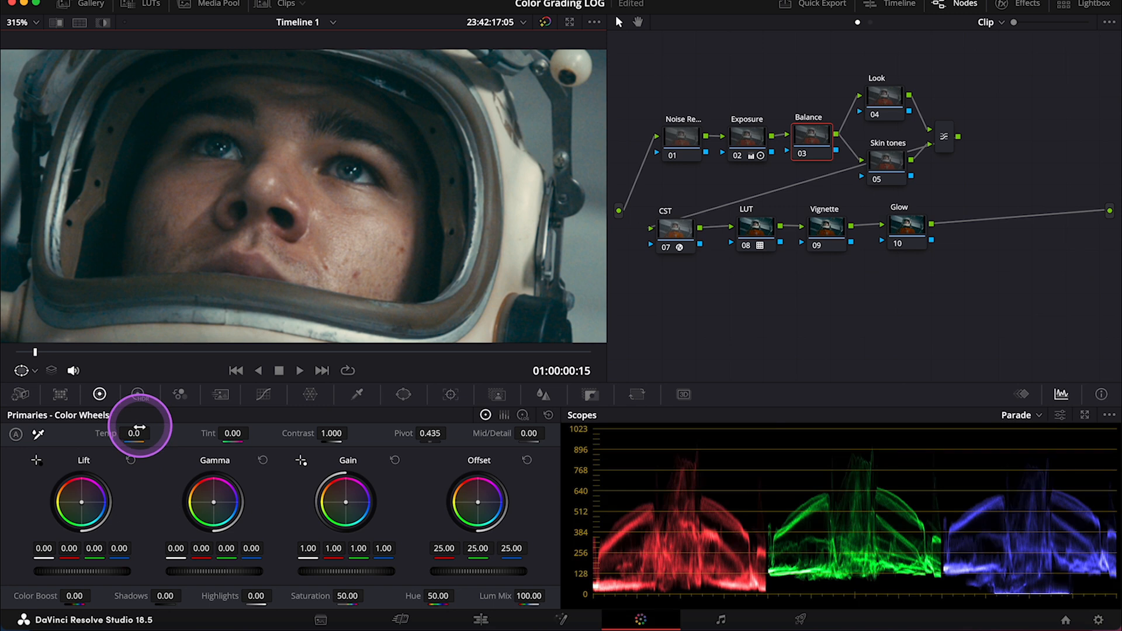
left_click_drag(132, 449, 155, 435)
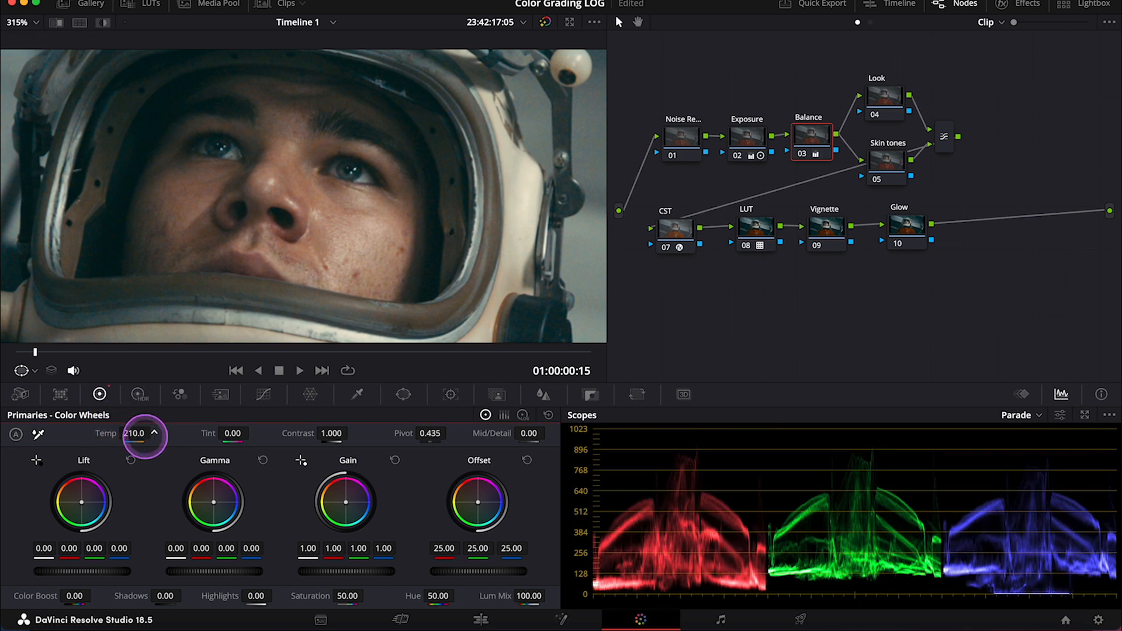
left_click_drag(151, 433, 129, 433)
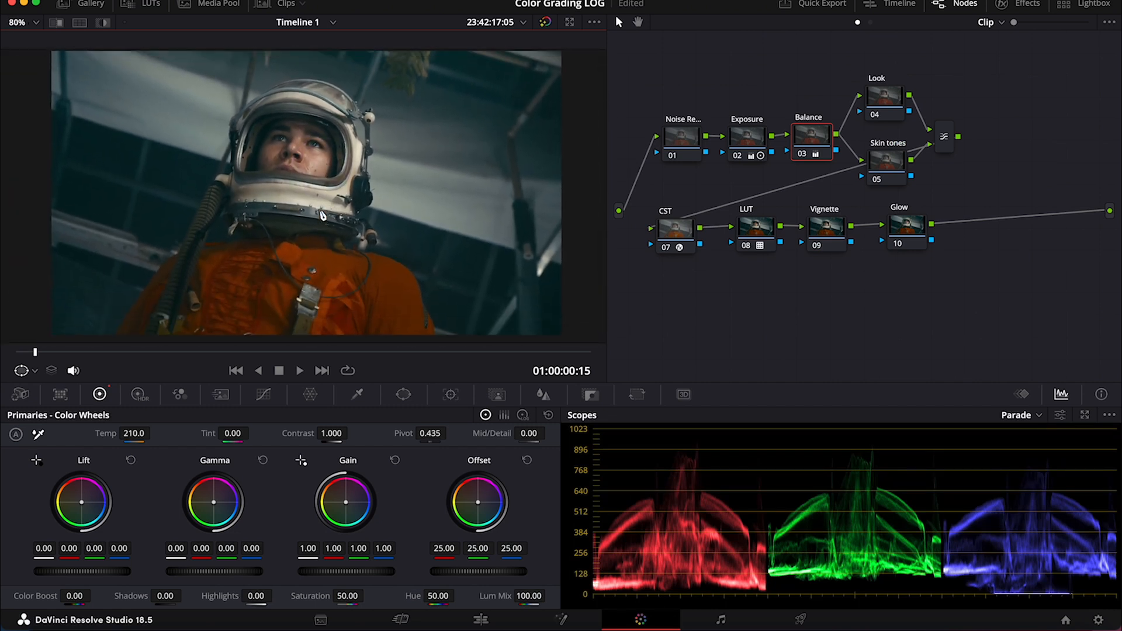
left_click(889, 96)
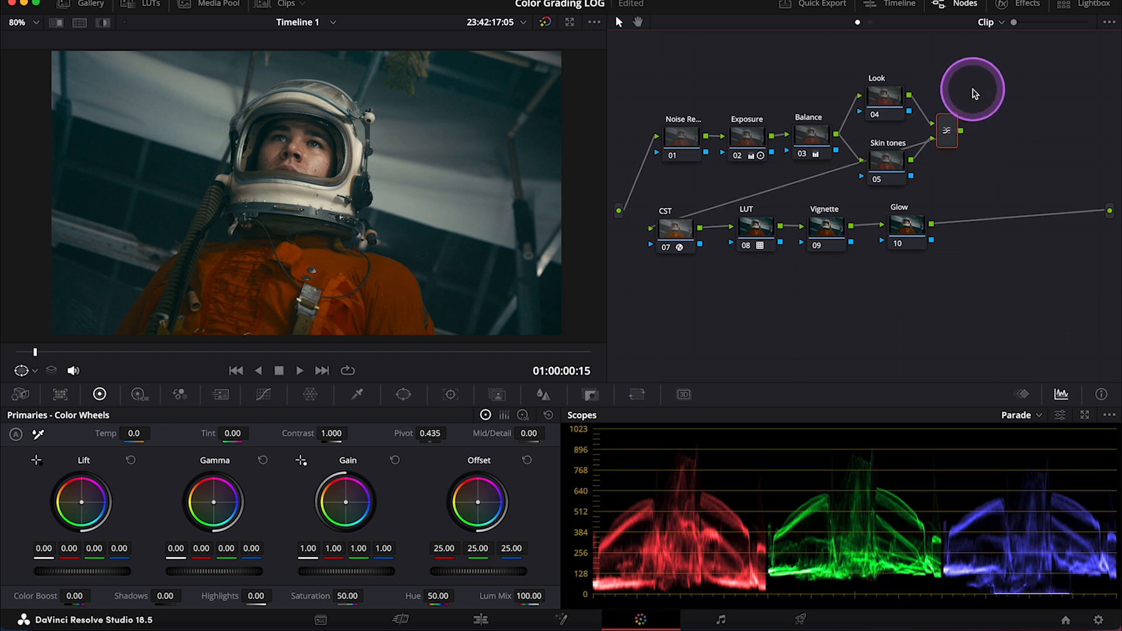
mouse_move(933, 93)
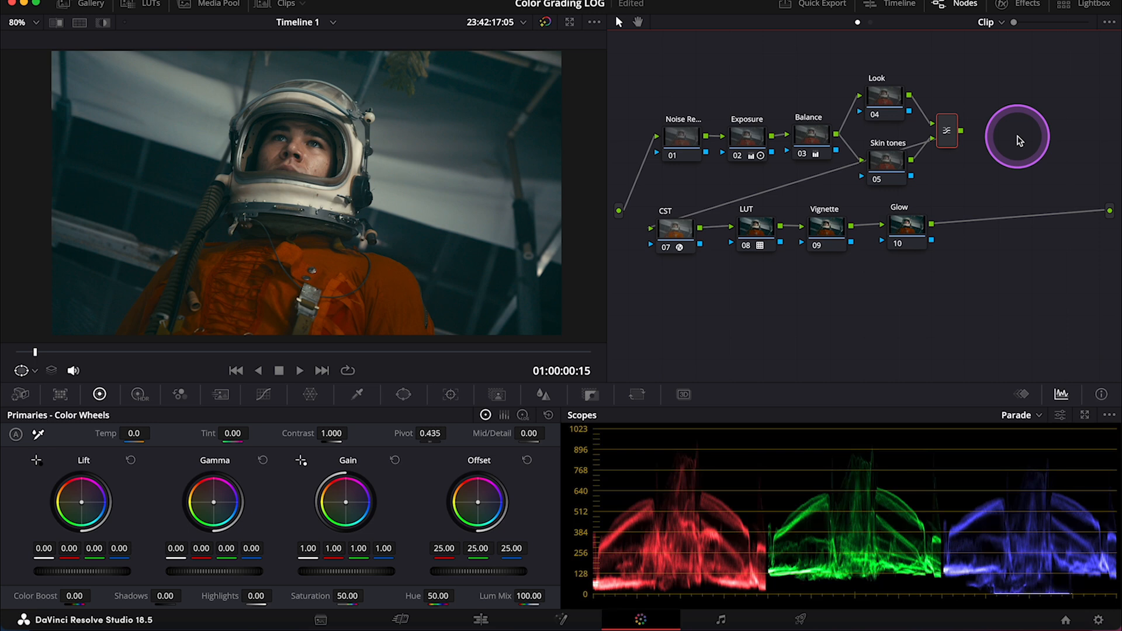
mouse_move(898, 170)
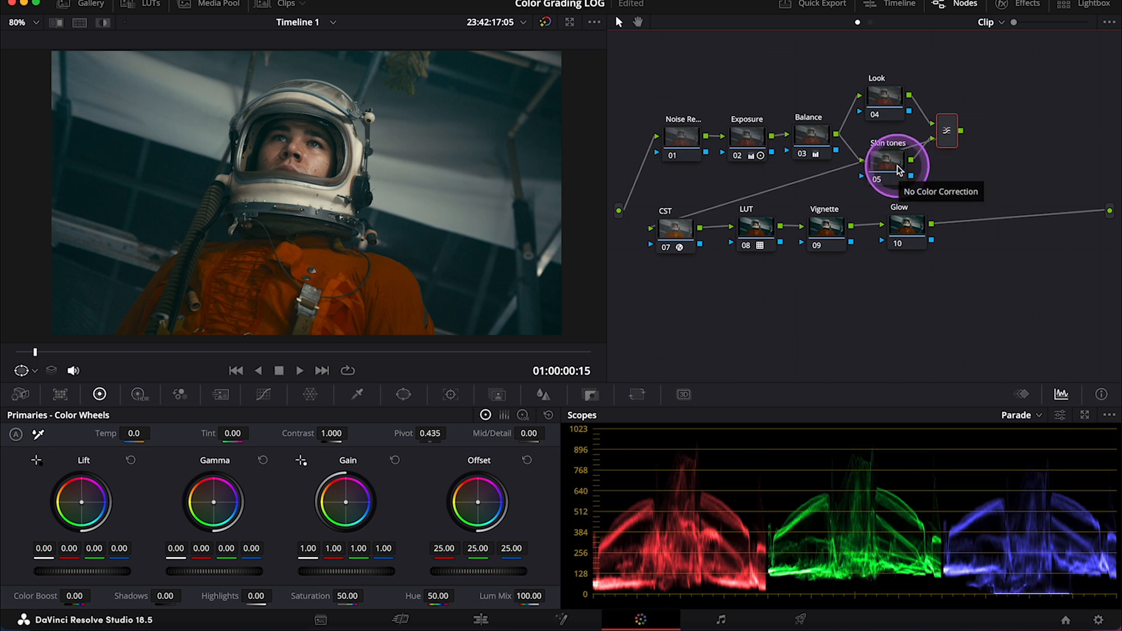
left_click(886, 96)
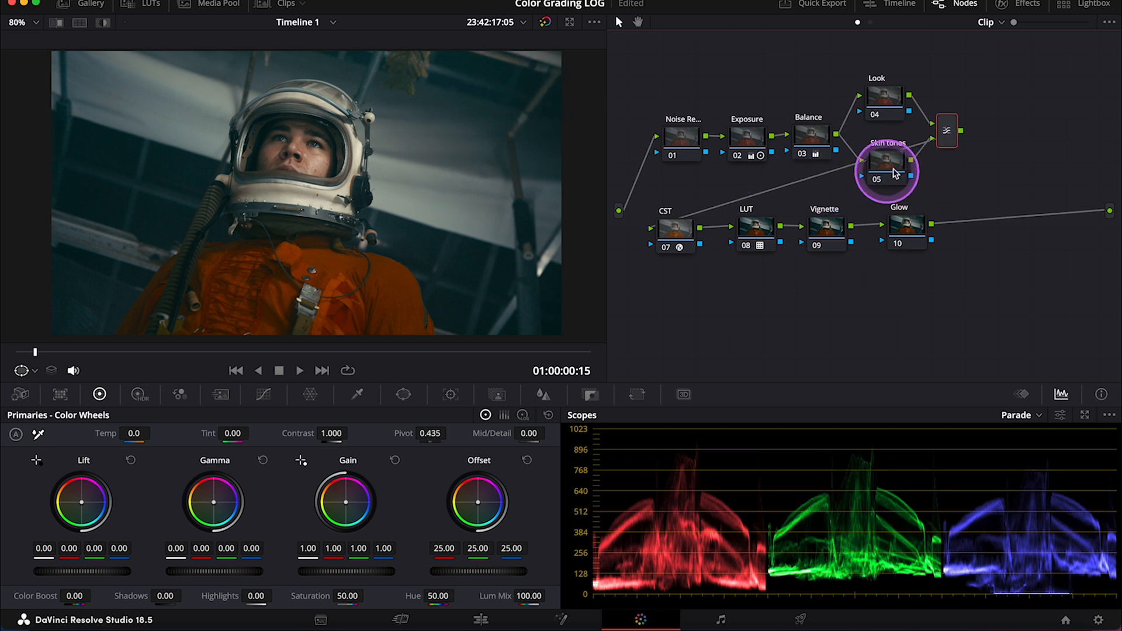
mouse_move(894, 168)
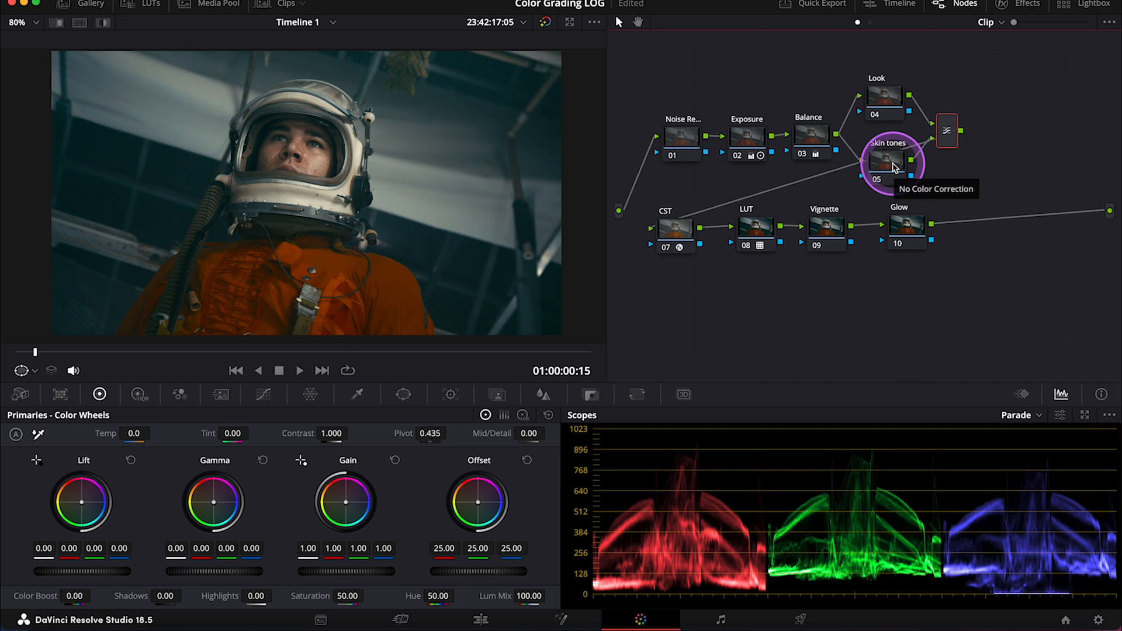
mouse_move(899, 164)
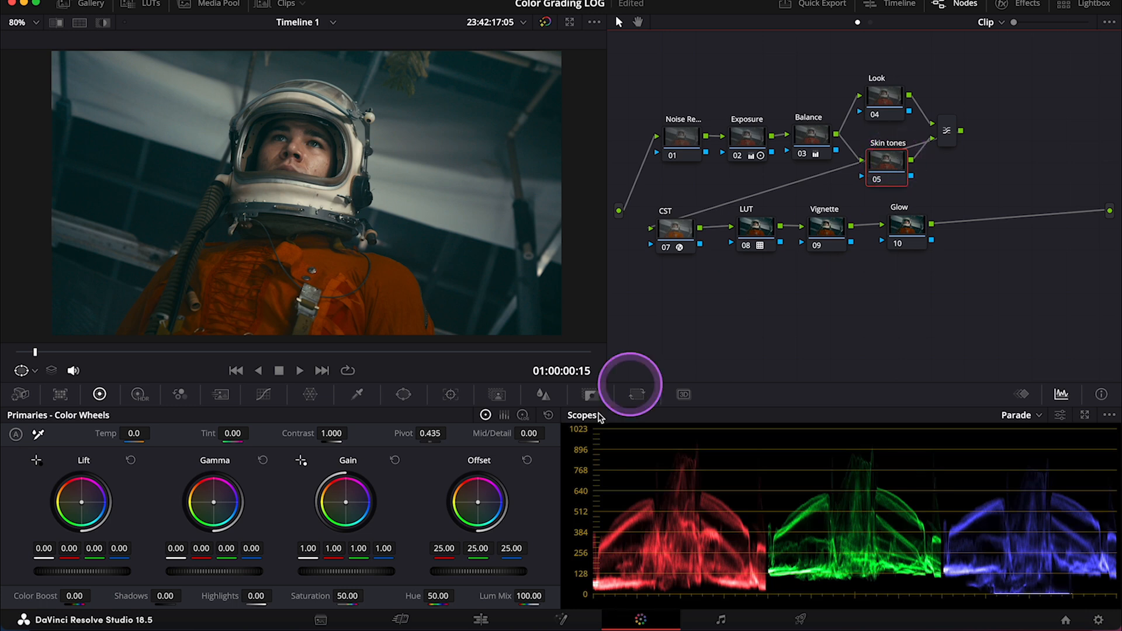
Step: Enable Highlight mode and sample the astronaut's skin with the HSL qualifier eyedropper (hue centre 35.7)
left_click(358, 395)
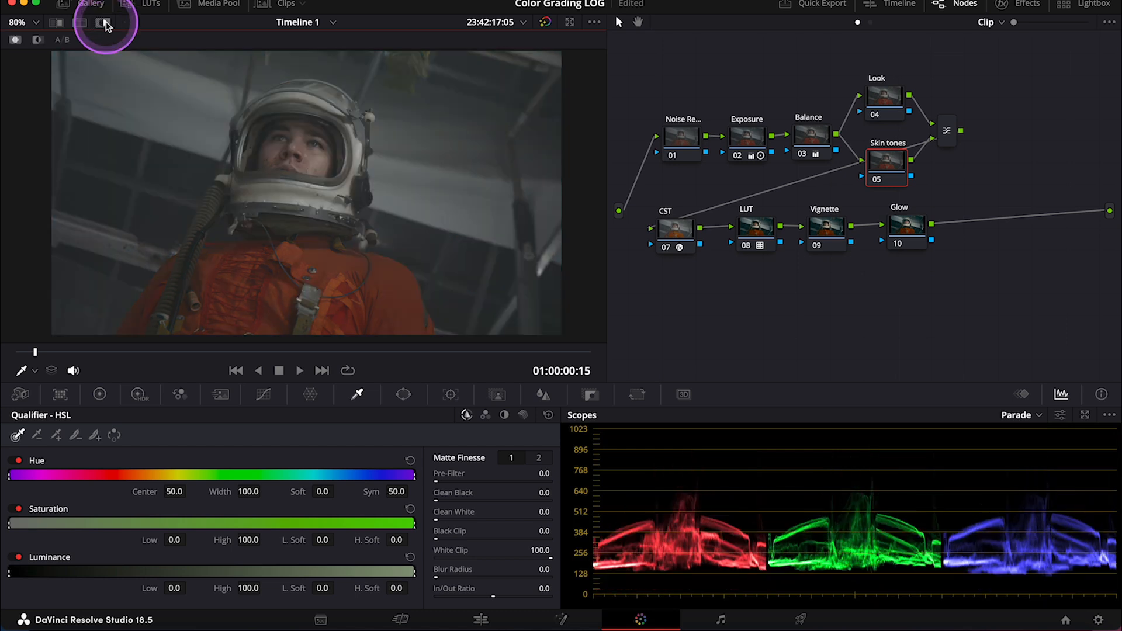
left_click(316, 159)
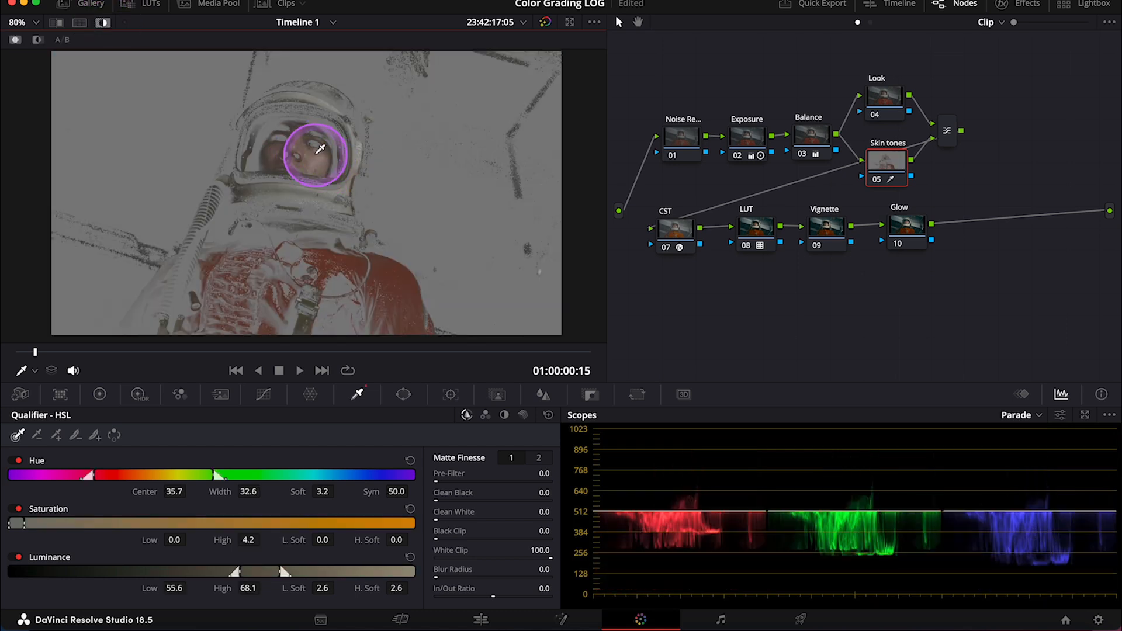
left_click_drag(215, 475, 202, 475)
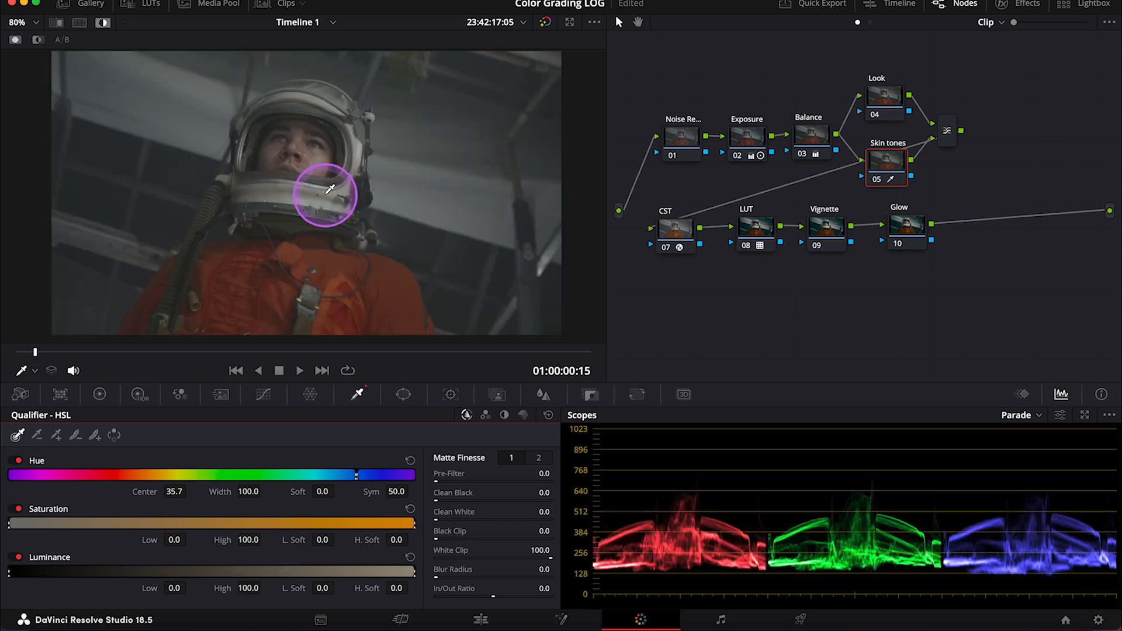
Step: Show the Color menu's list of grading commands
left_click(455, 5)
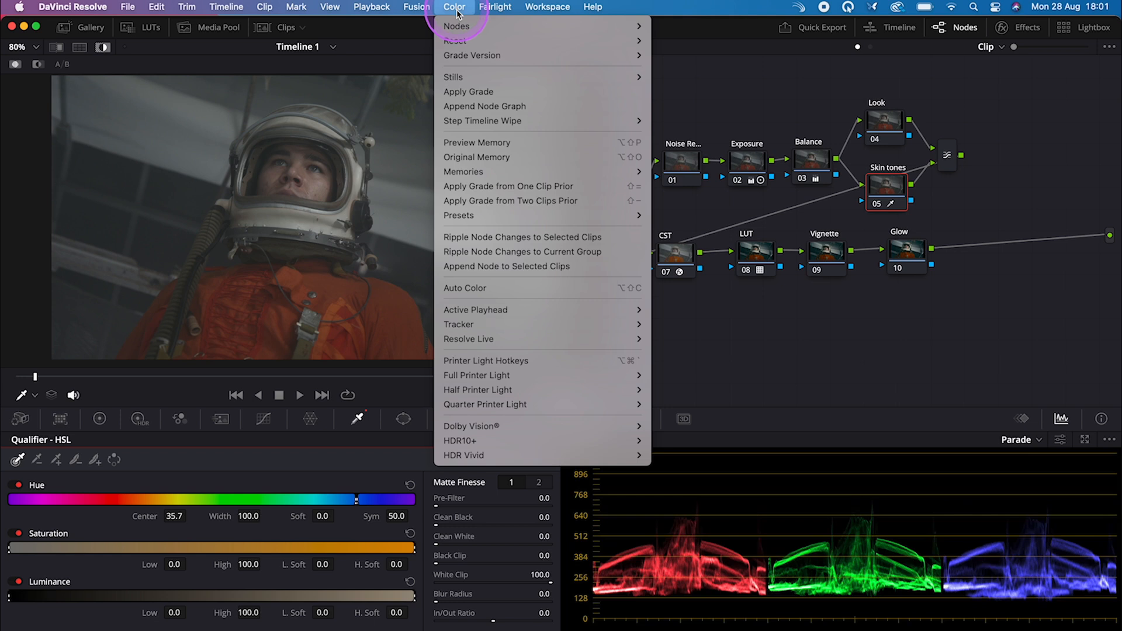
mouse_move(481, 215)
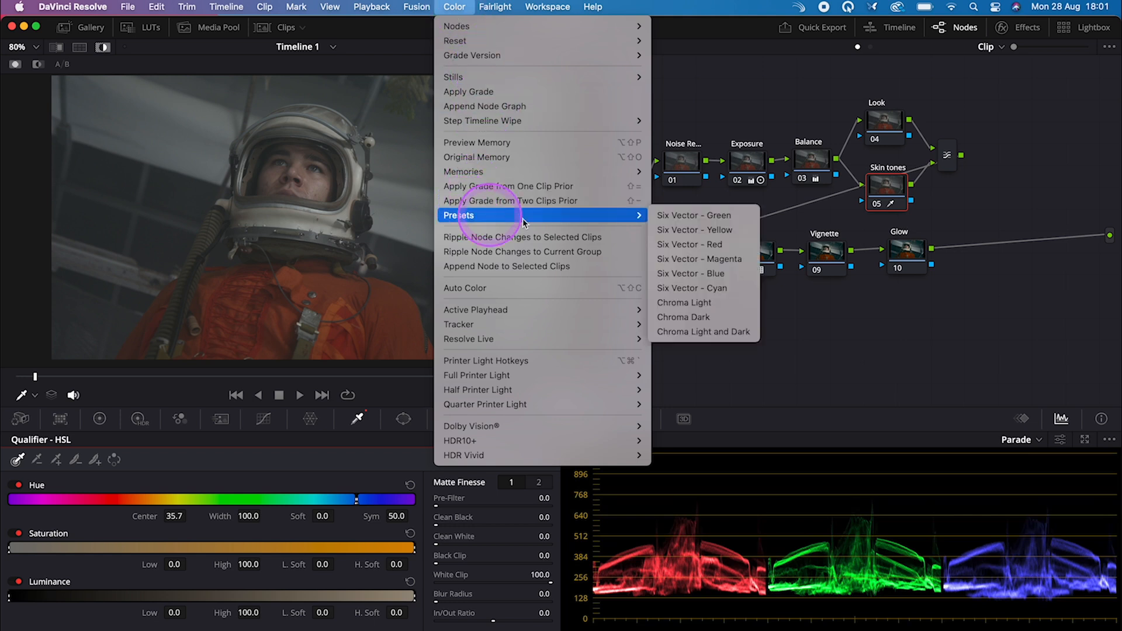
mouse_move(704, 244)
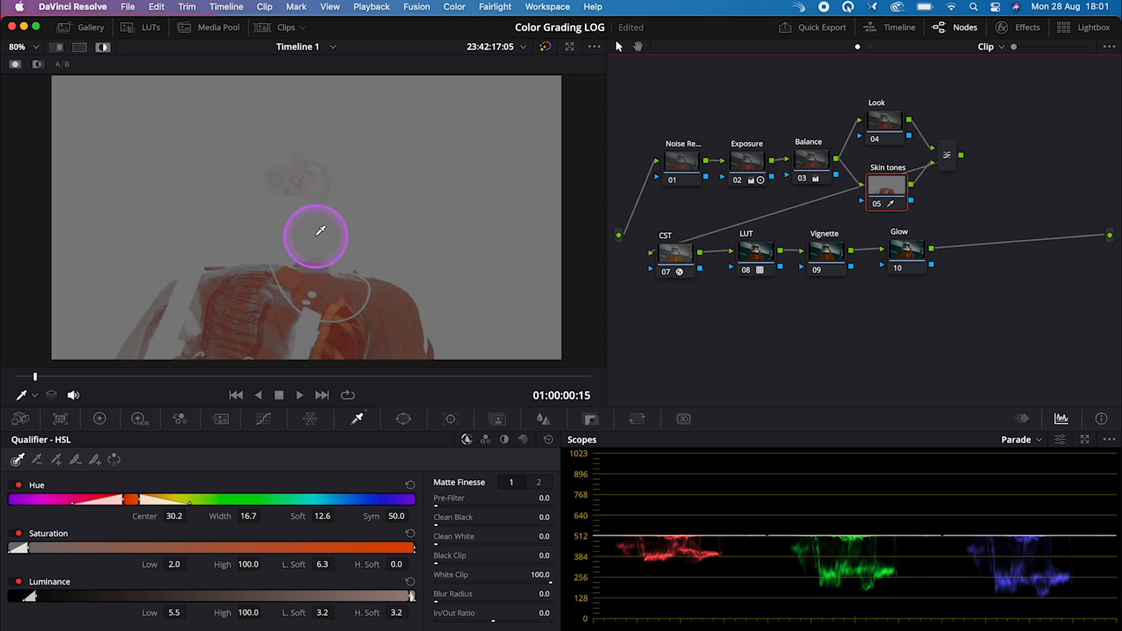
mouse_move(306, 180)
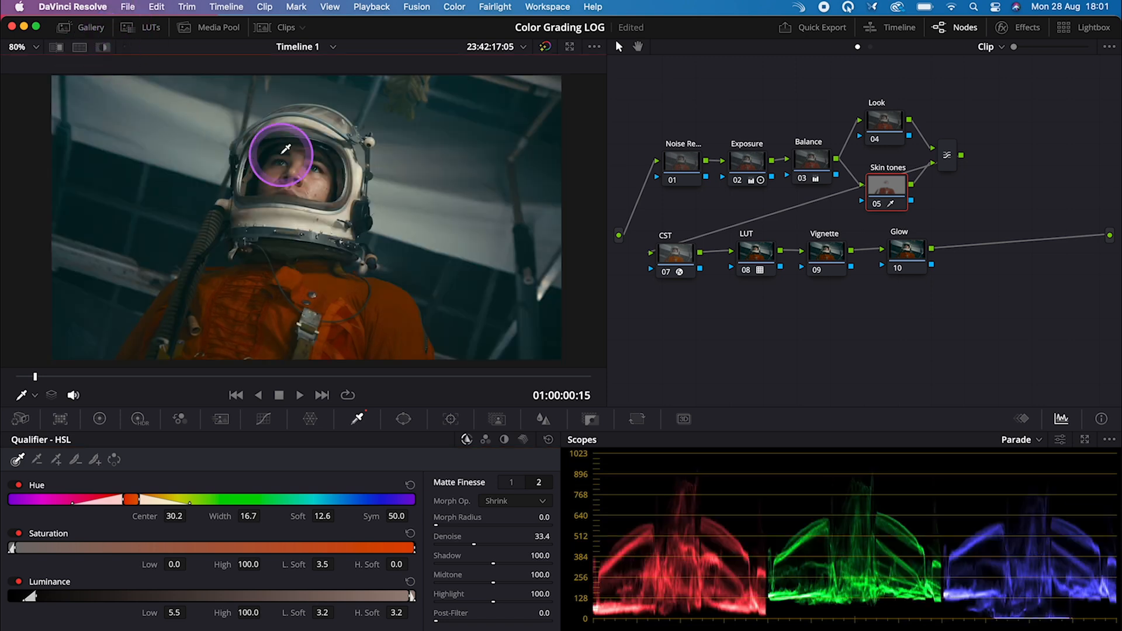
Step: Switch to the Look node's primary wheels and bypass the Skin tones node for comparison
left_click(886, 123)
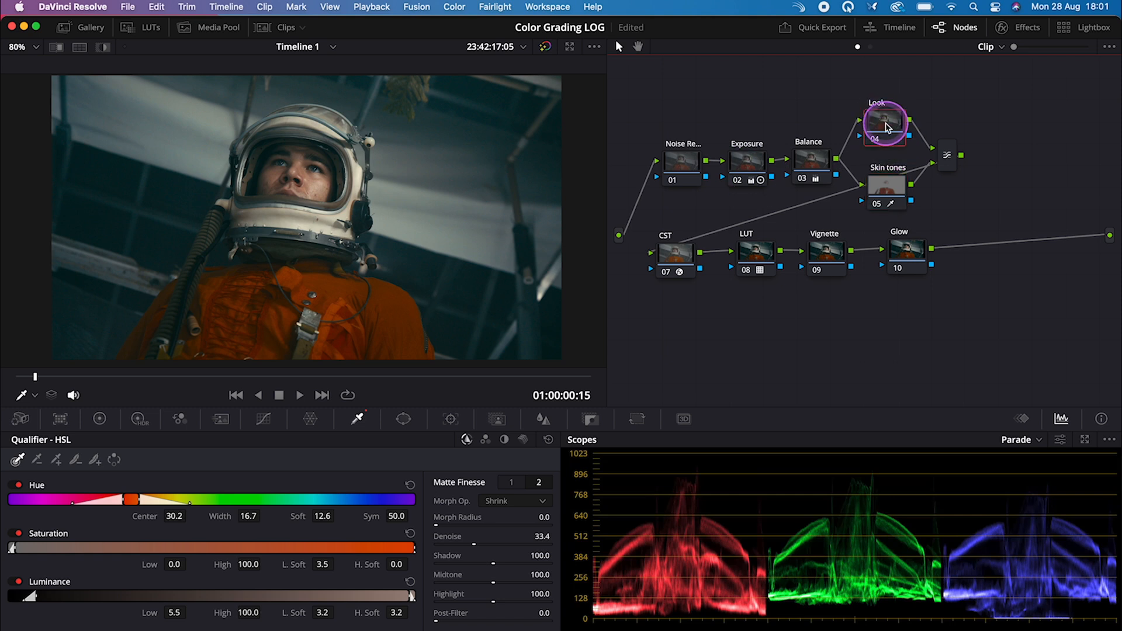
left_click(100, 418)
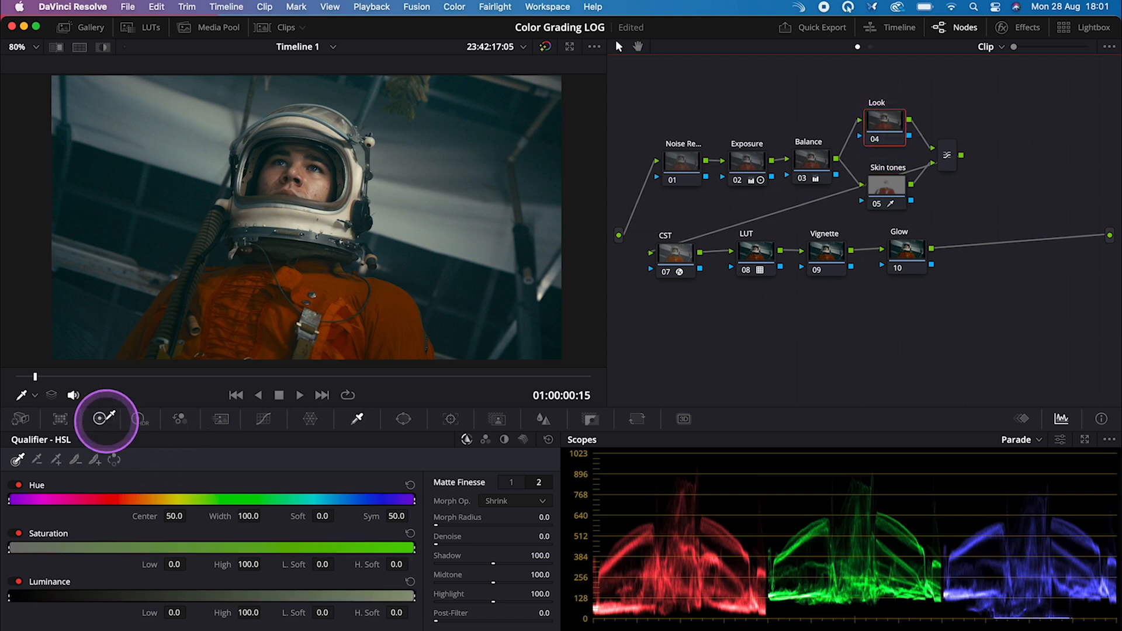
left_click(99, 419)
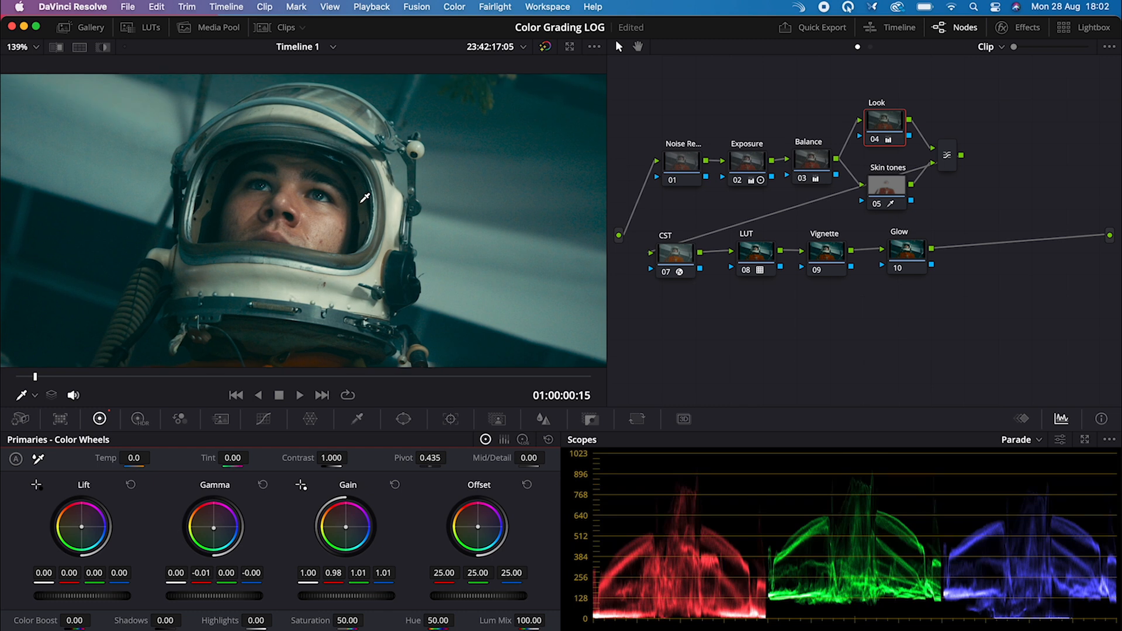
left_click(867, 192)
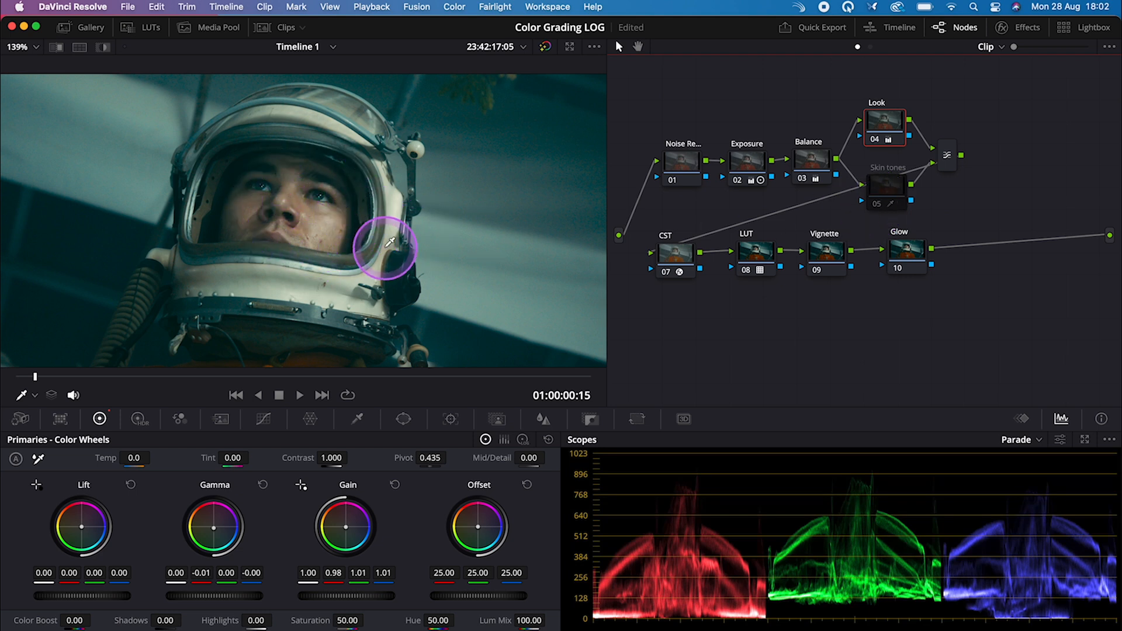
mouse_move(837, 217)
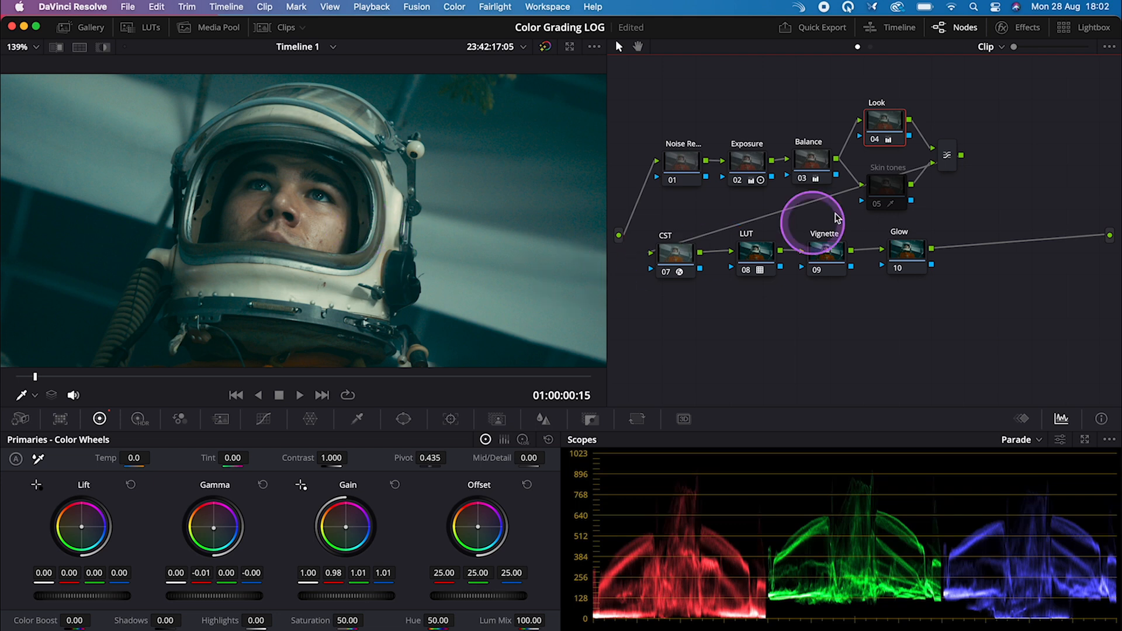
mouse_move(879, 208)
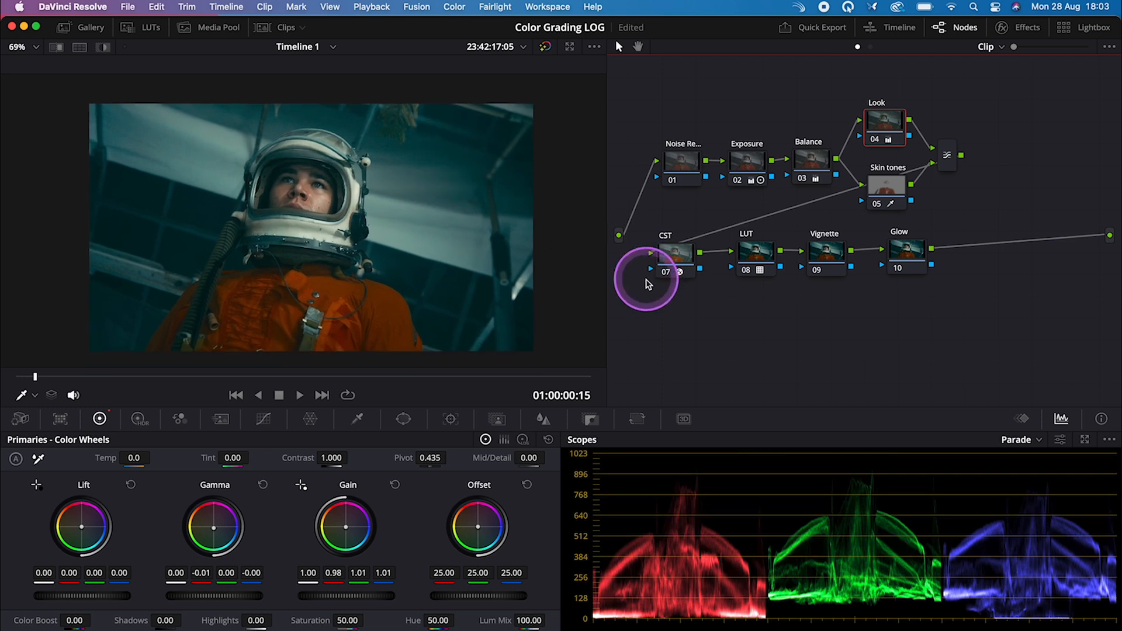
Step: Add a circular window on the Vignette node and fit a tilted, feathered oval around the astronaut (softness 18, size 51.41, aspect 29.66)
left_click(758, 253)
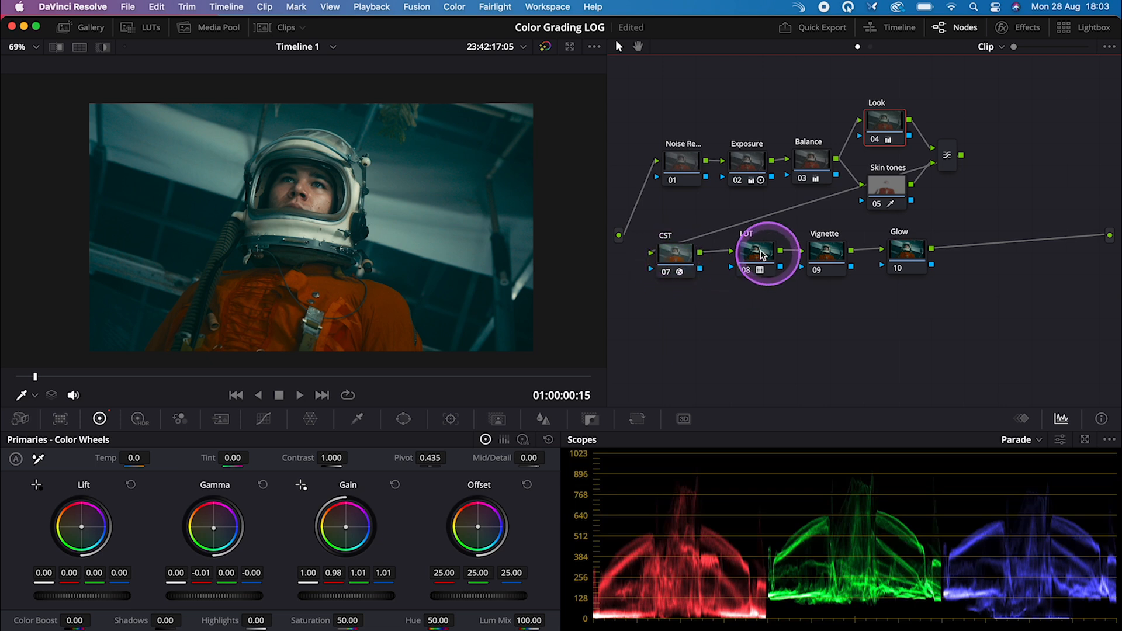
mouse_move(847, 258)
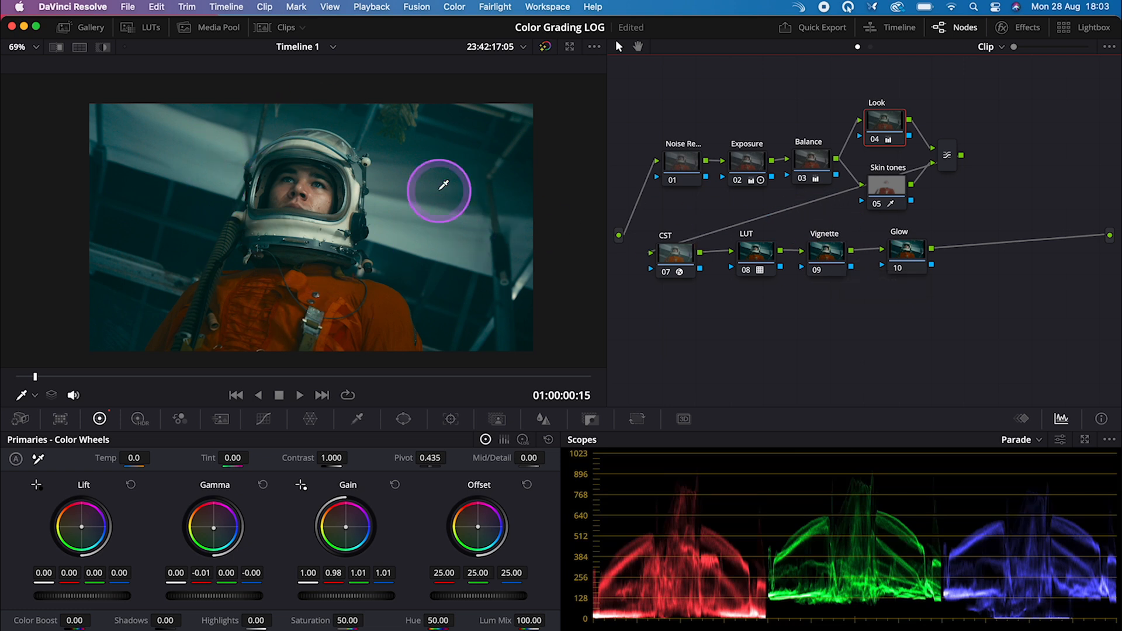
left_click(823, 250)
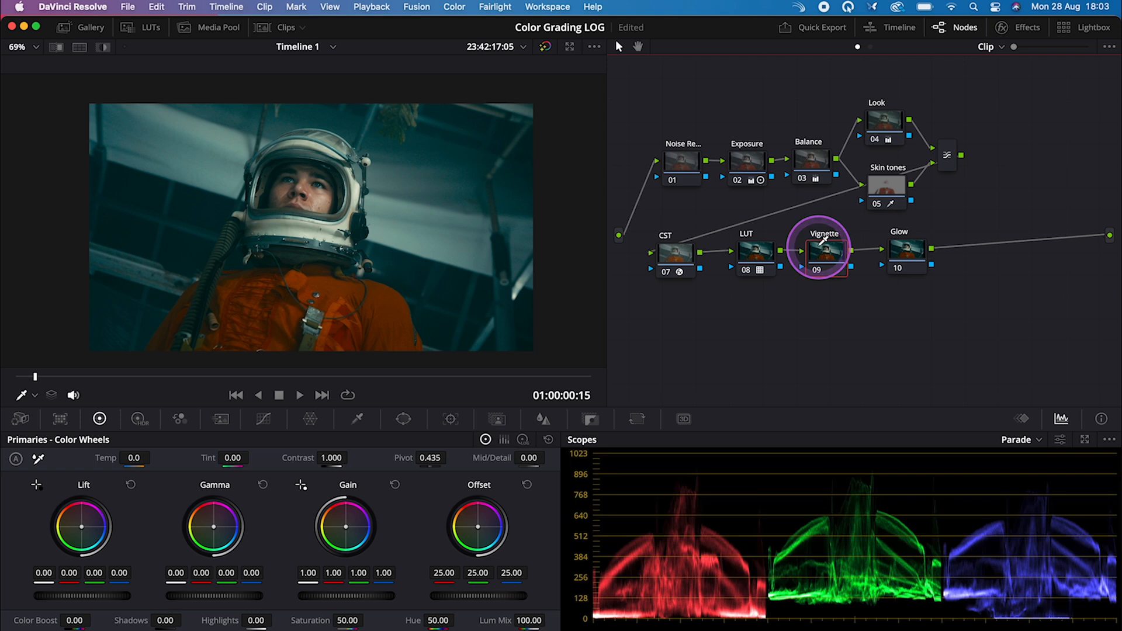
left_click(405, 418)
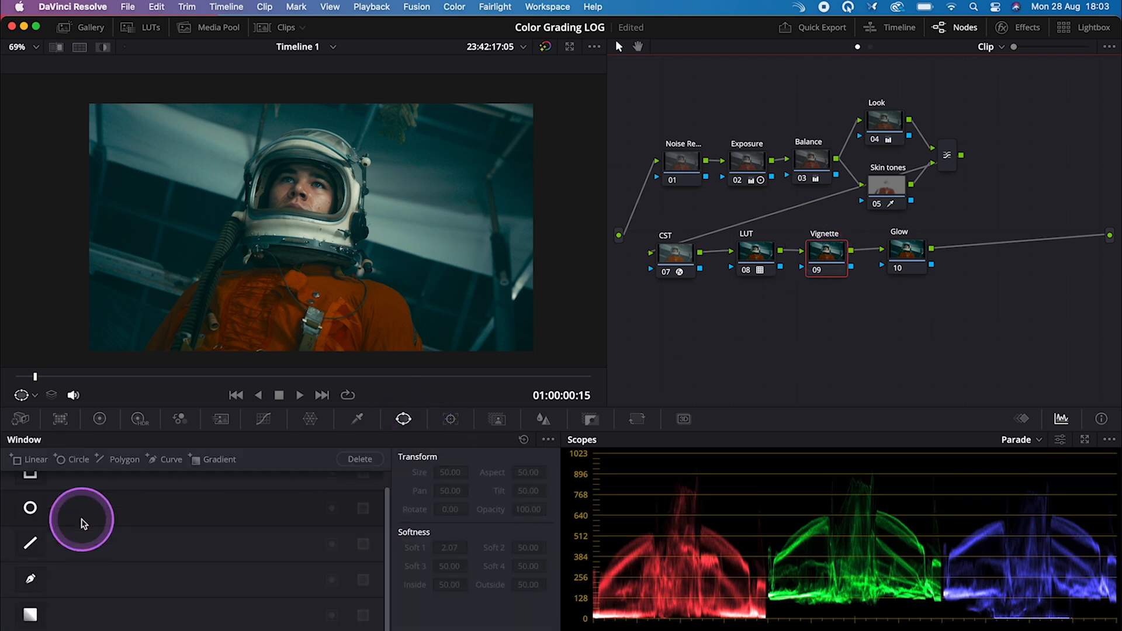
left_click(31, 508)
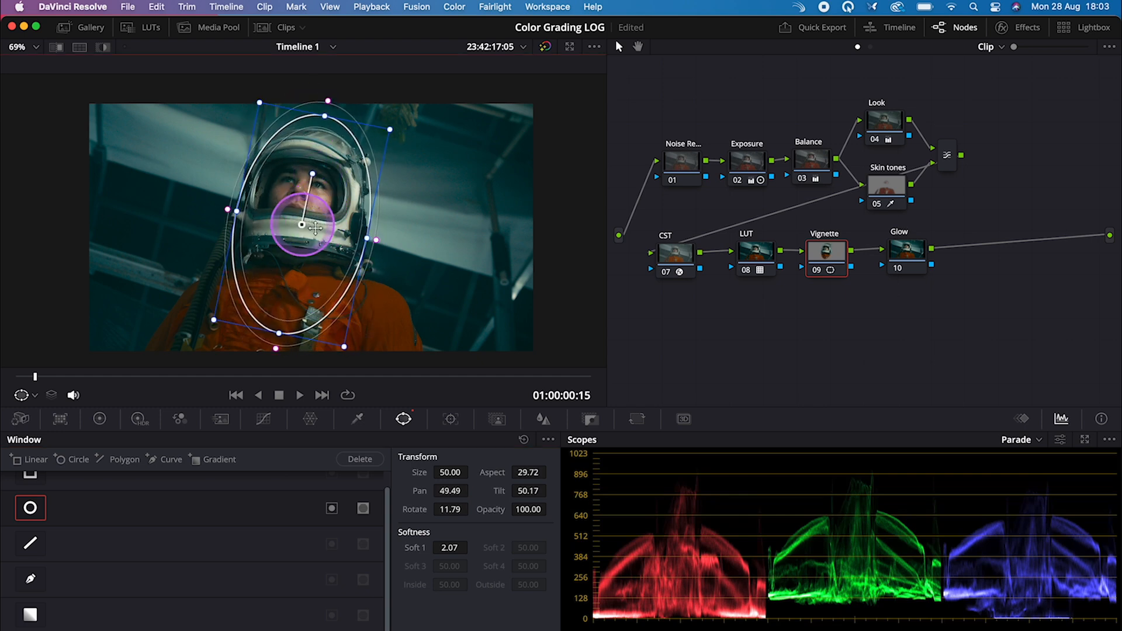
left_click_drag(304, 228, 377, 237)
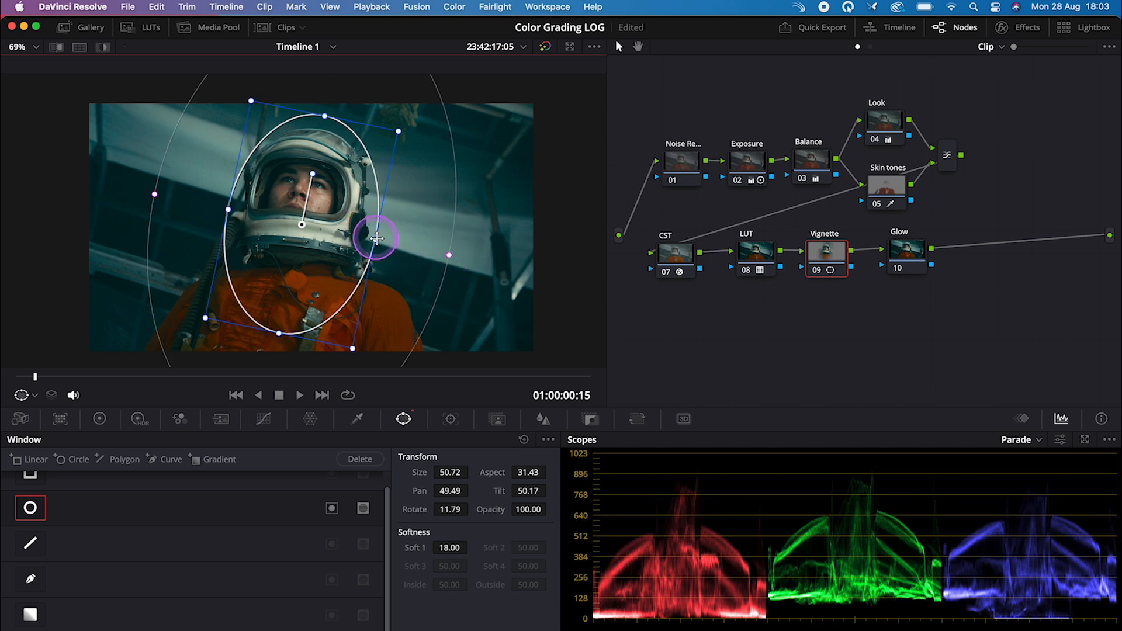
left_click_drag(378, 239, 276, 347)
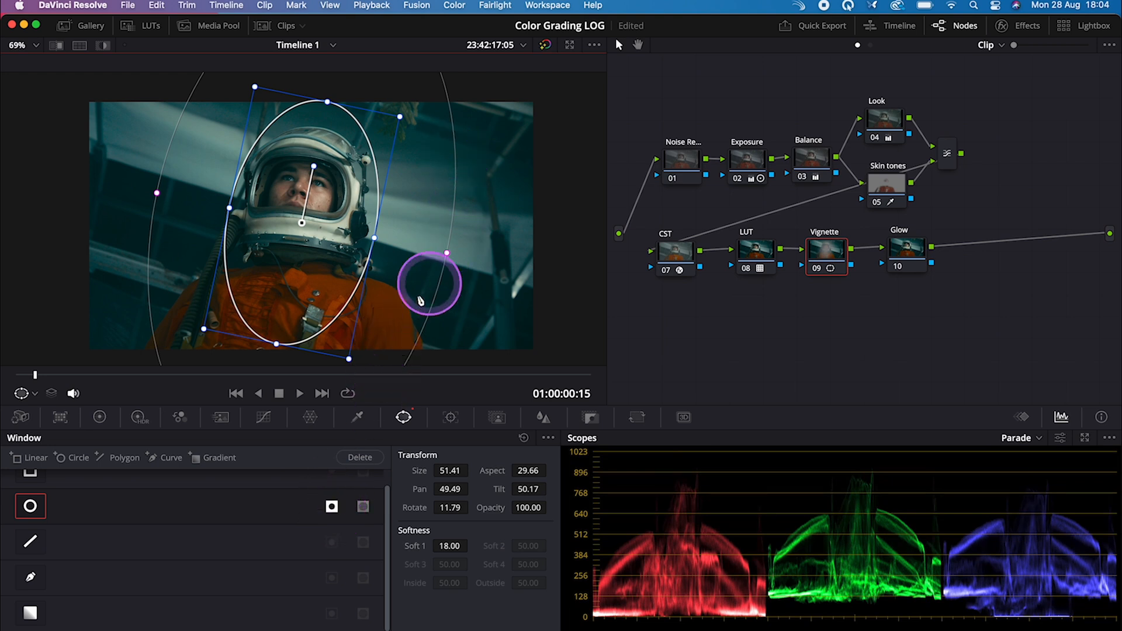
left_click_drag(429, 286, 356, 248)
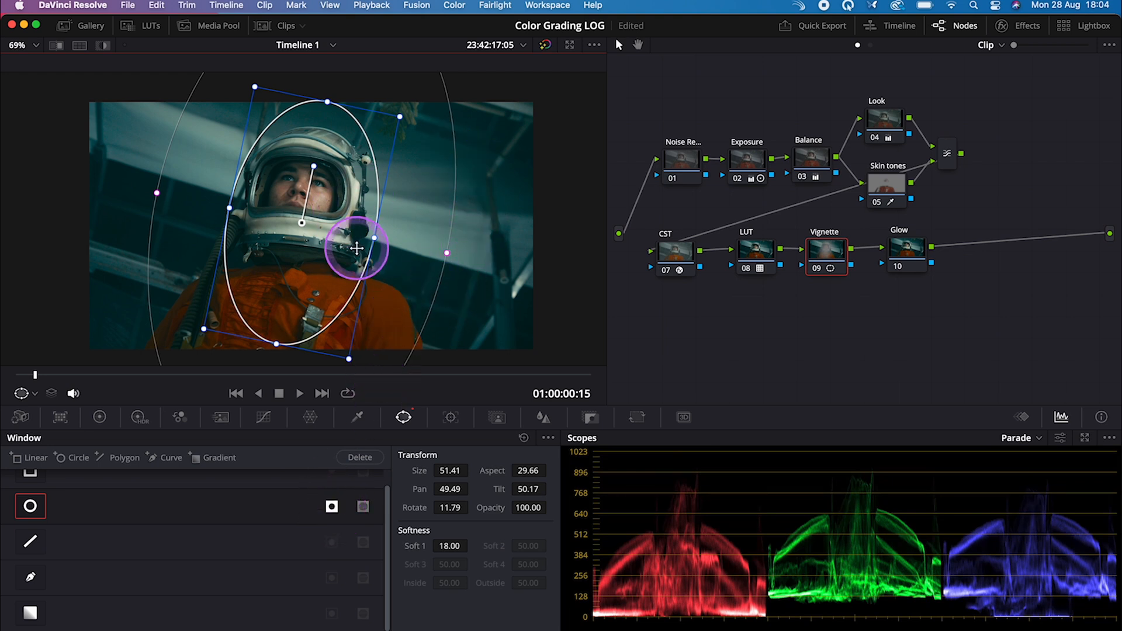
Step: Pull the custom luma curve's midpoint down on the Vignette node to darken the shot
left_click(264, 417)
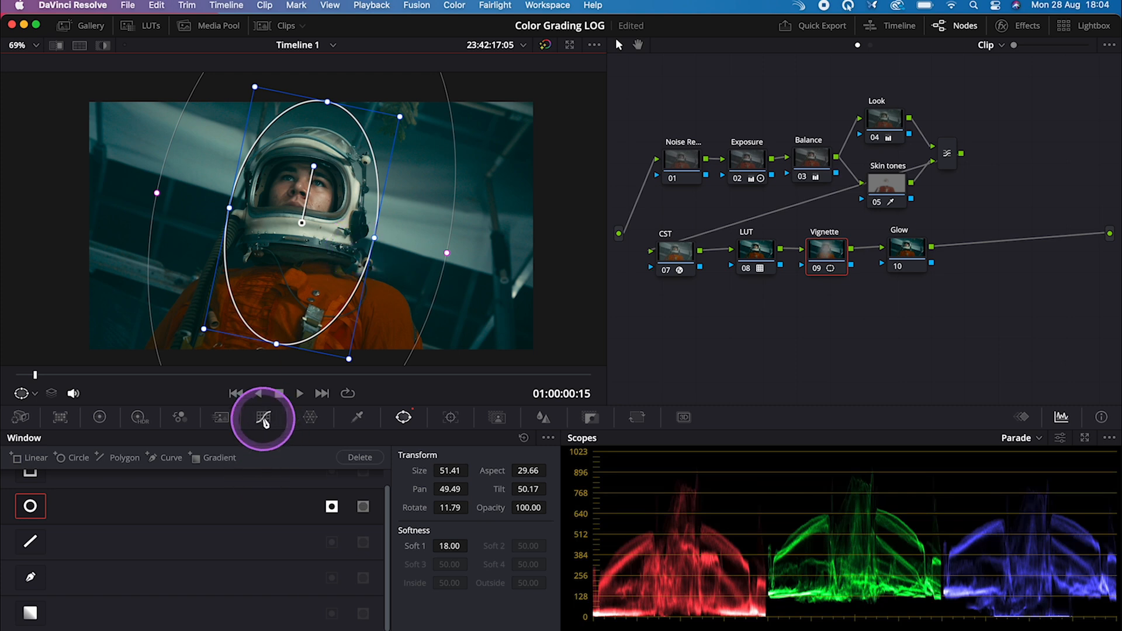
left_click(258, 417)
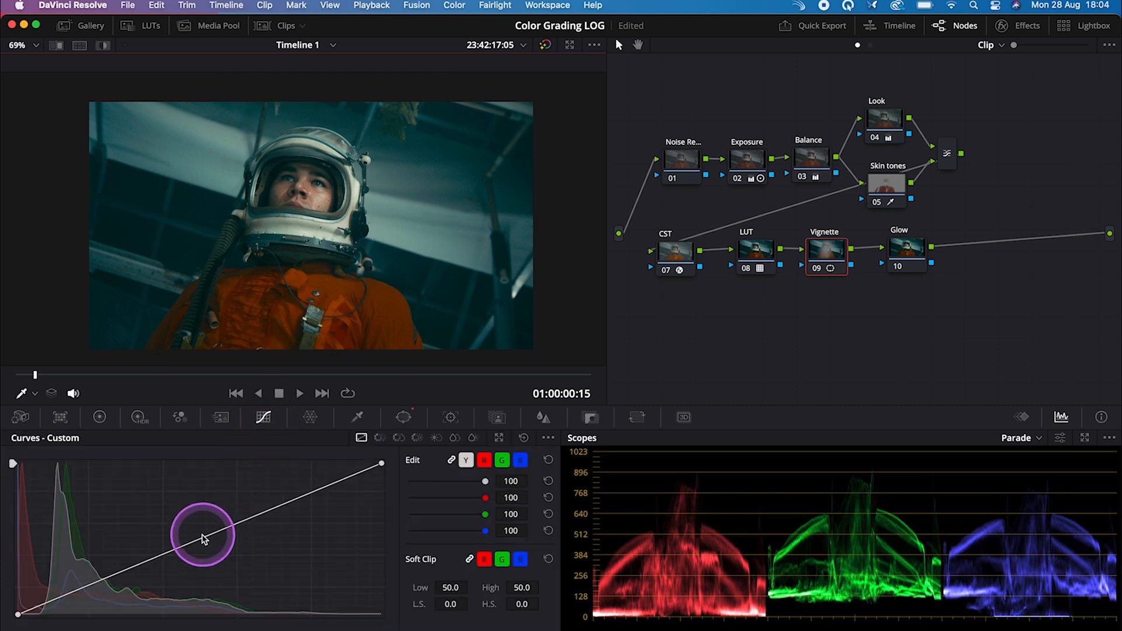
left_click_drag(203, 537, 203, 546)
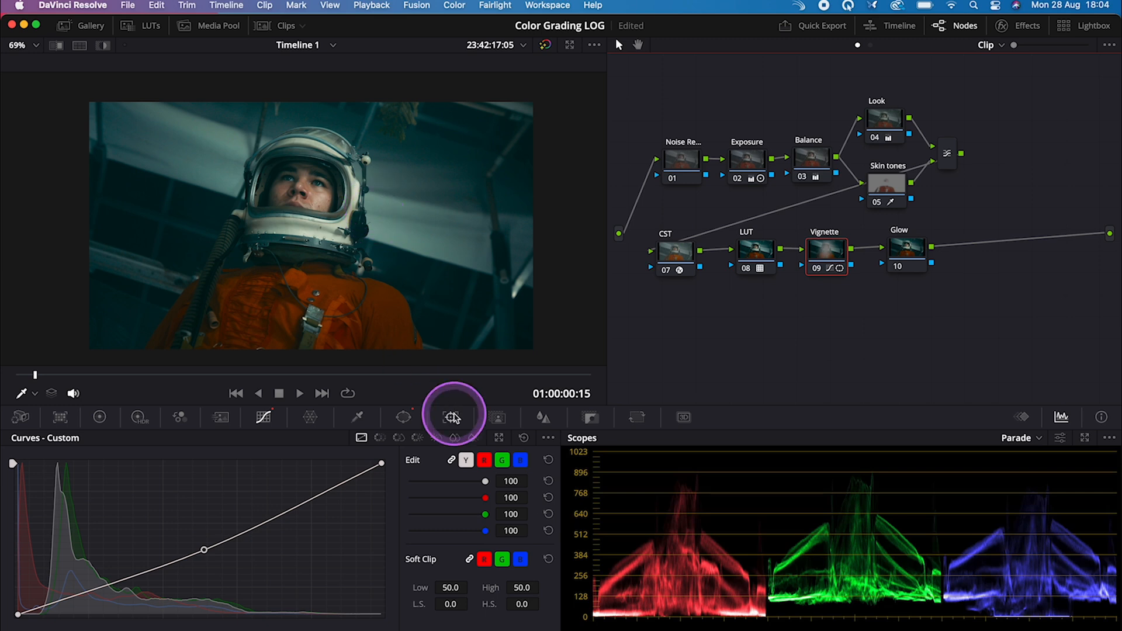
Step: Track the vignette's oval window forward so it follows the astronaut
left_click(451, 417)
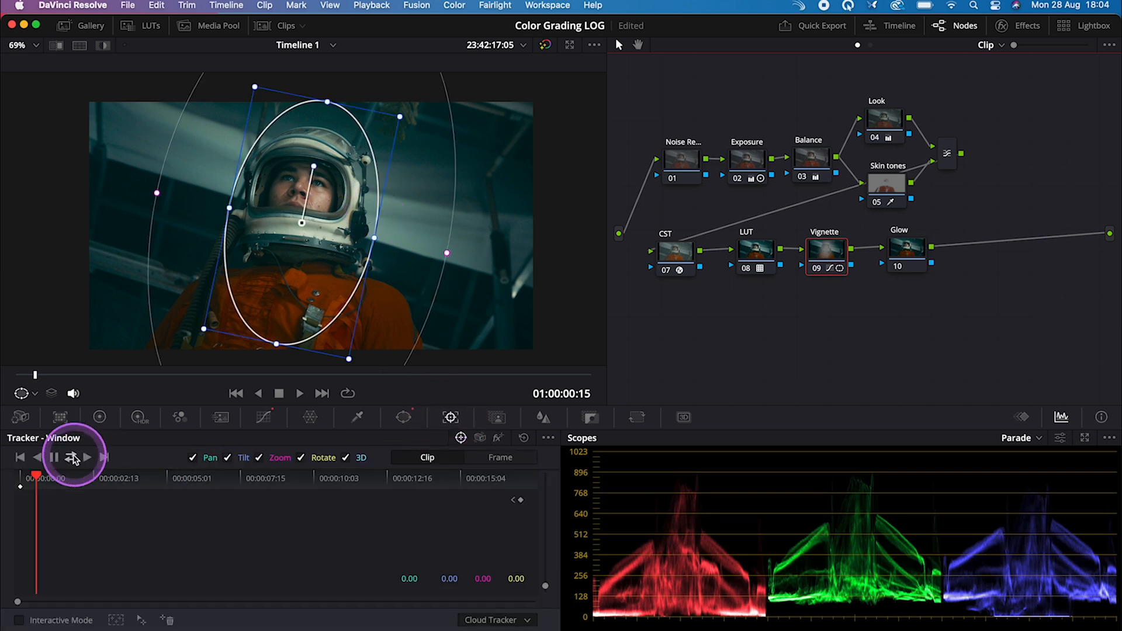
left_click(74, 459)
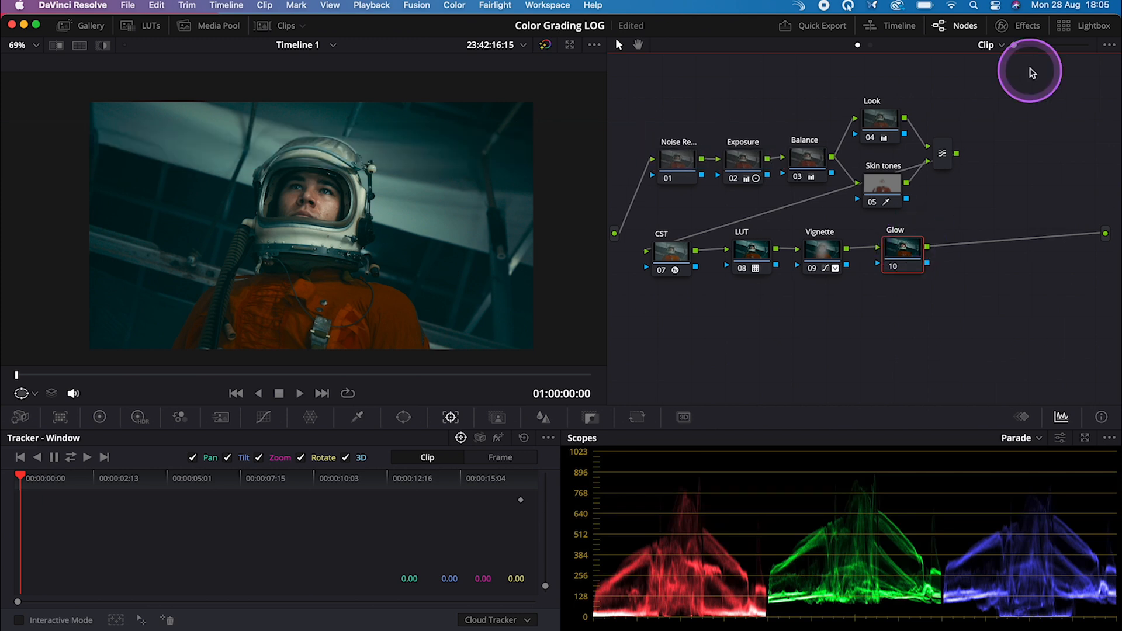
Step: Apply Glow to the Glow node, composite as Softlight and lower the Shine Threshold
type("glow")
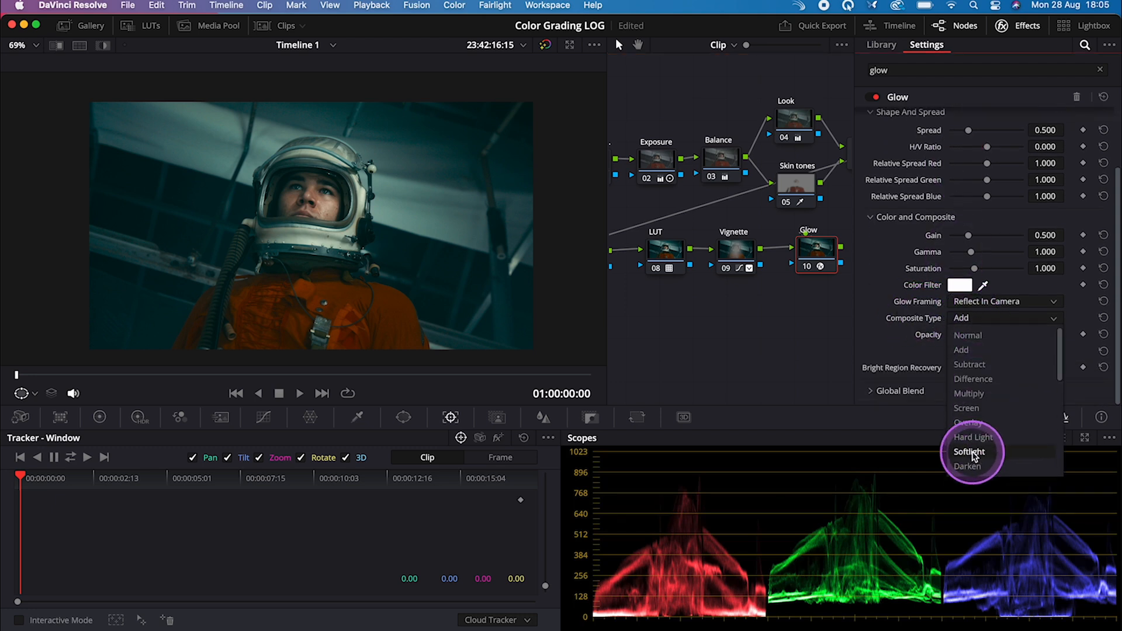
left_click(971, 451)
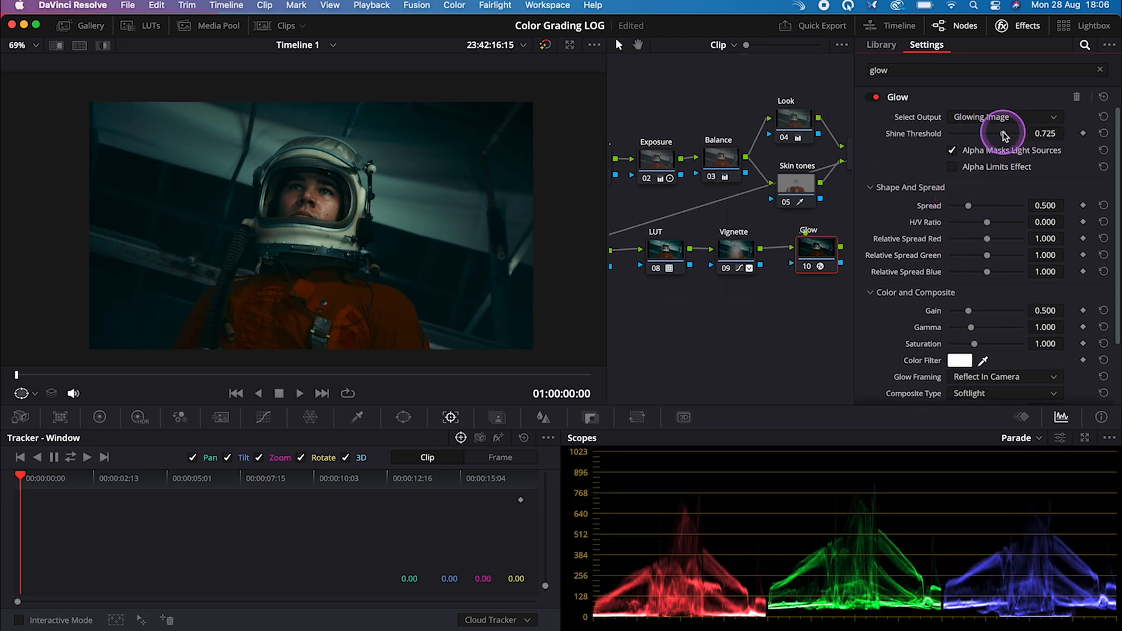
left_click_drag(1005, 135, 967, 136)
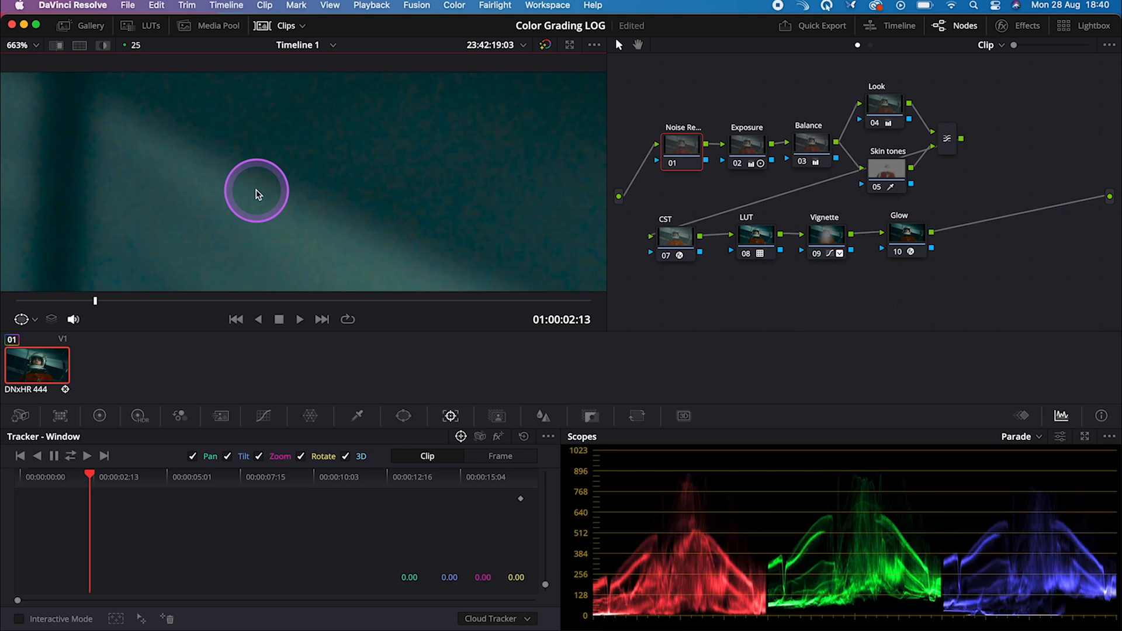
Step: Drop the Noise Reduction effect from the Effects library onto node 01
left_click_drag(256, 192, 321, 177)
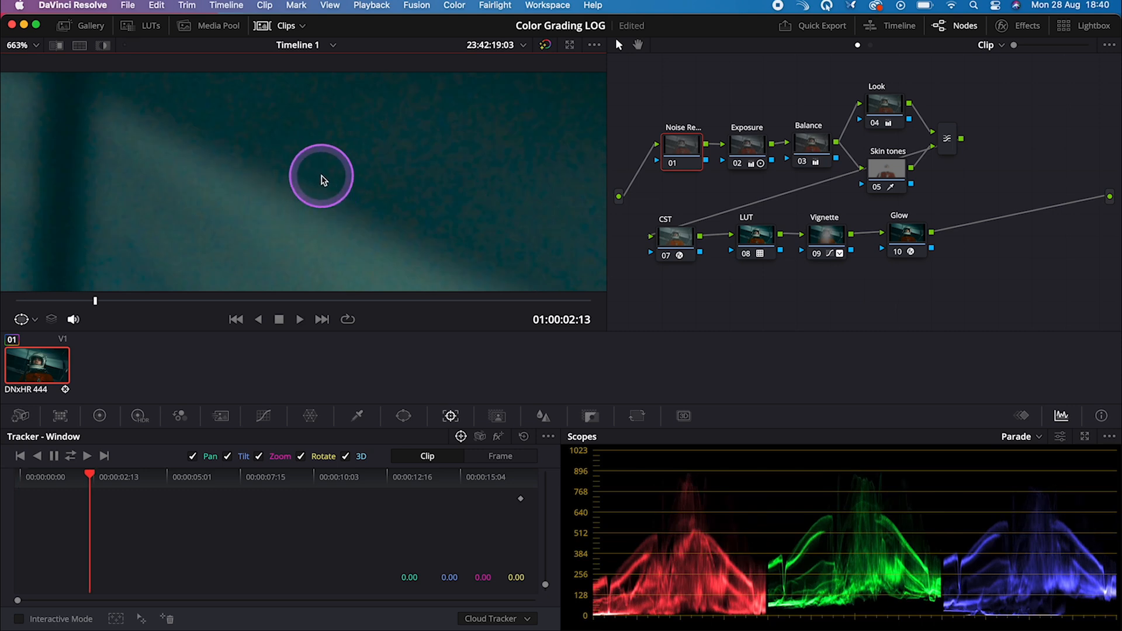
left_click(1026, 25)
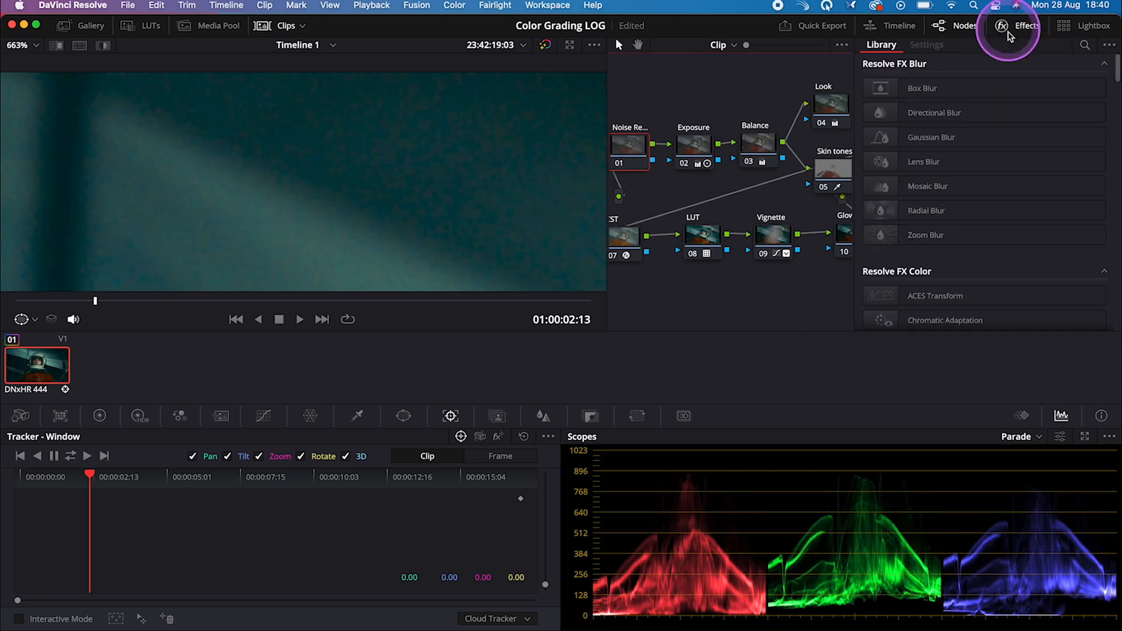
type("nois")
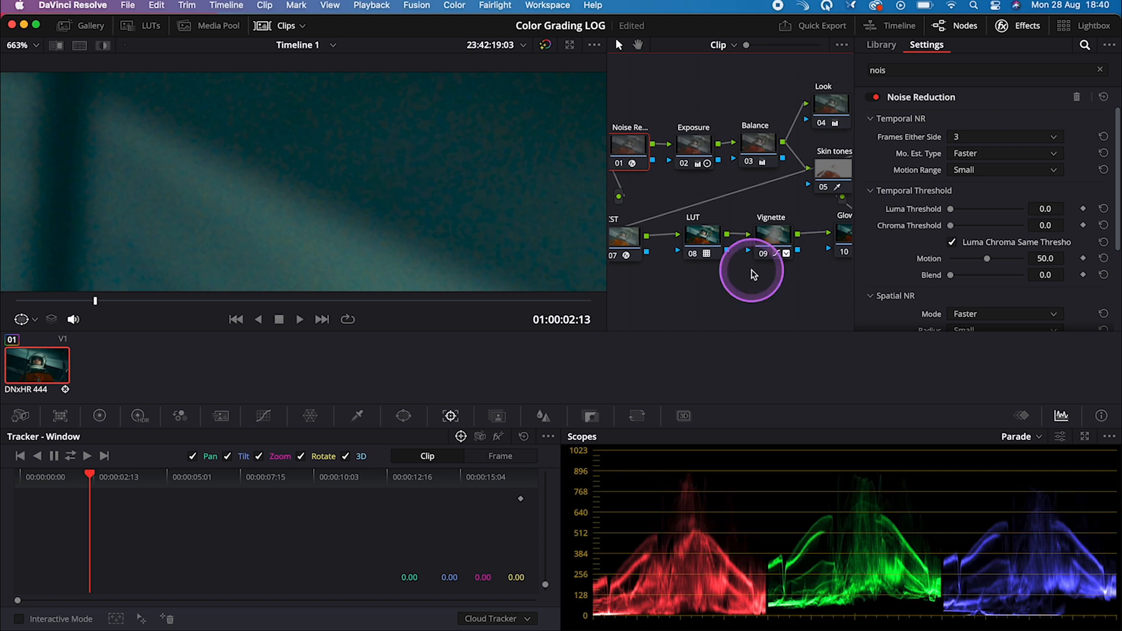
mouse_move(953, 212)
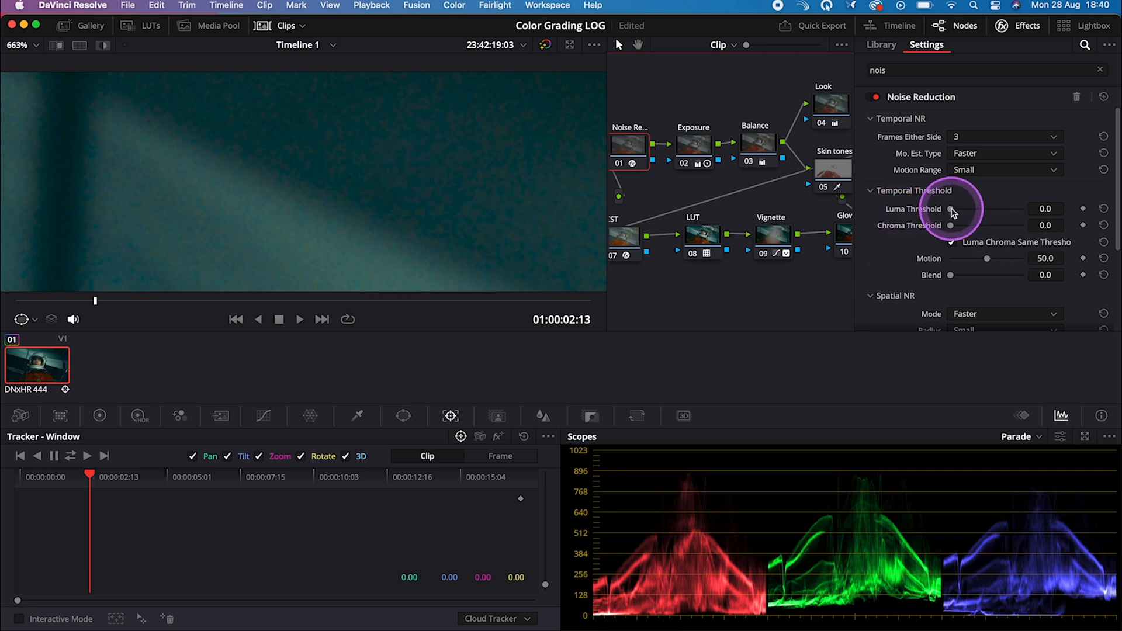